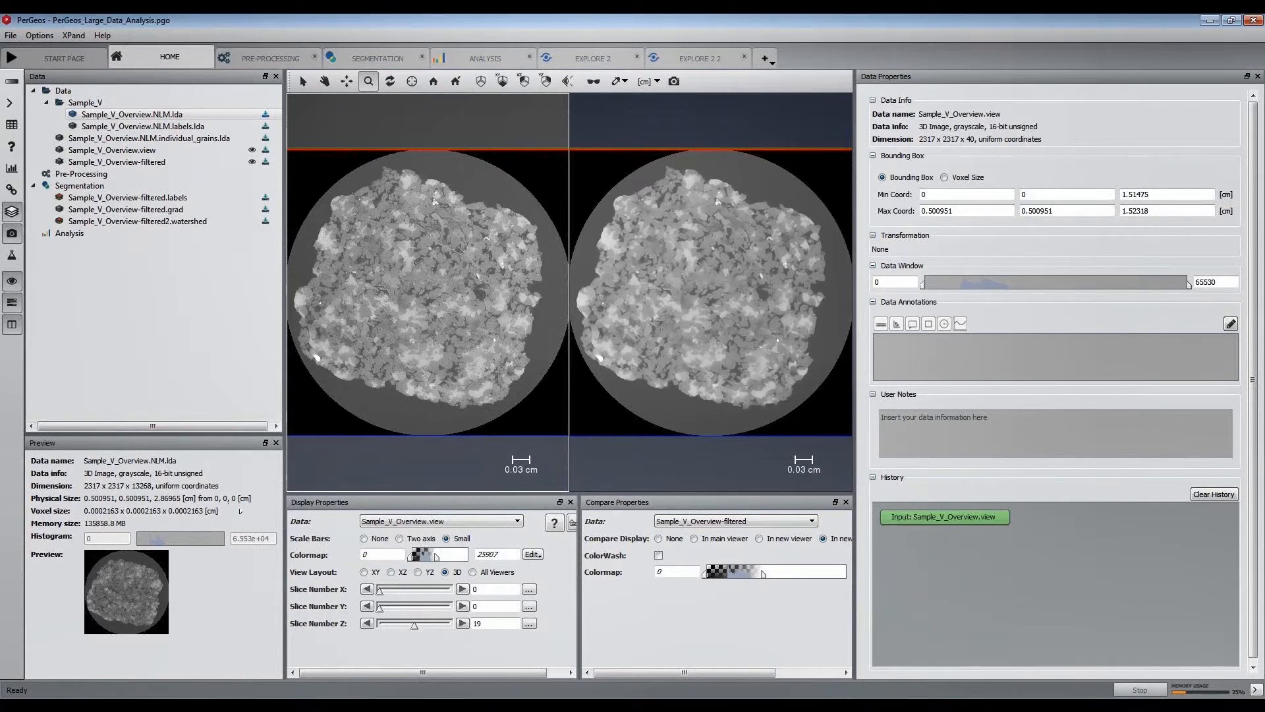
{"action": "mouse_move", "coordinate": [164, 512]}
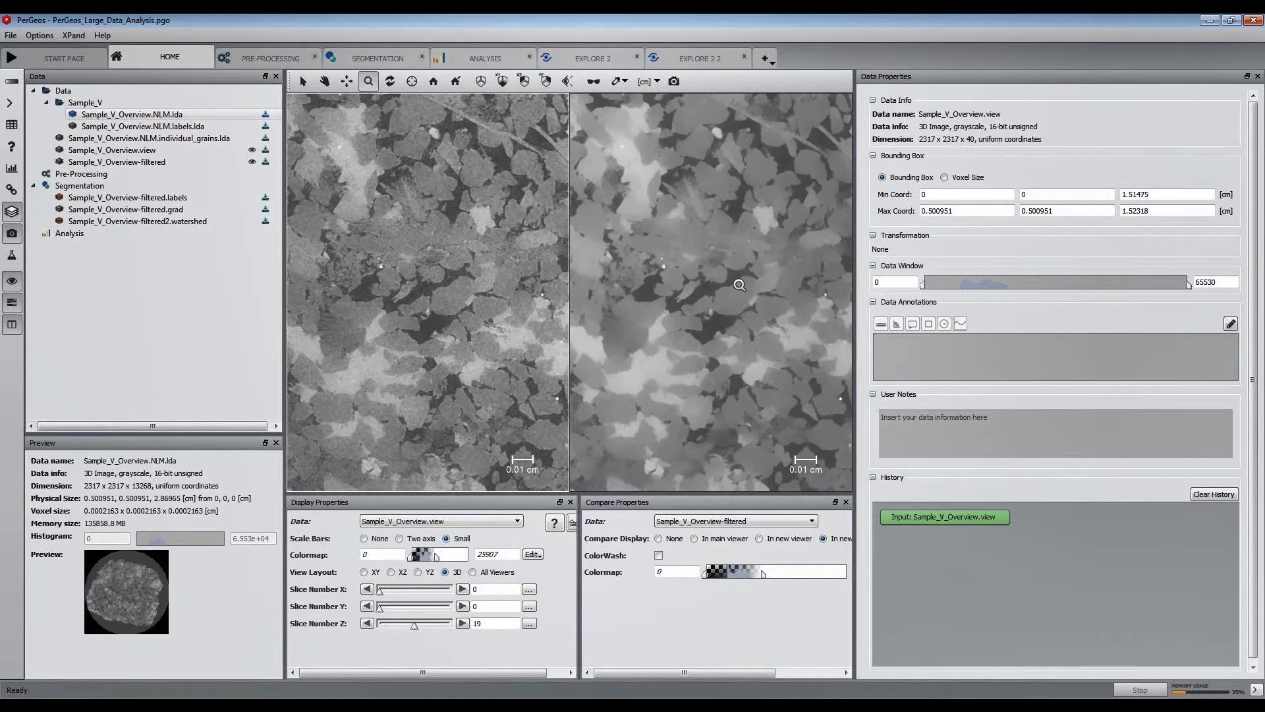
{"action": "mouse_move", "coordinate": [689, 347]}
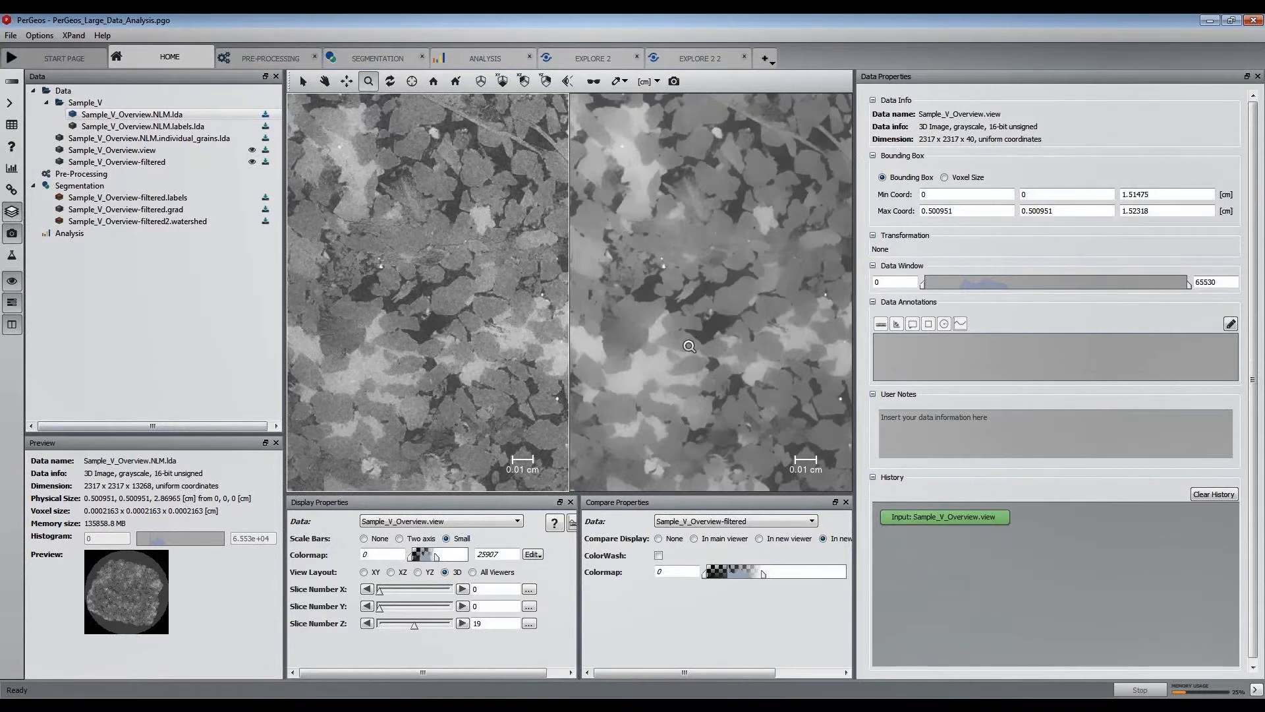
Zoom the compare viewers to the whole cross-section, then show Sample_V_Overview.NLM.lda in the Pre-Processing workspace
{"action": "left_click_drag", "start_coordinate": [380, 588], "coordinate": [387, 588]}
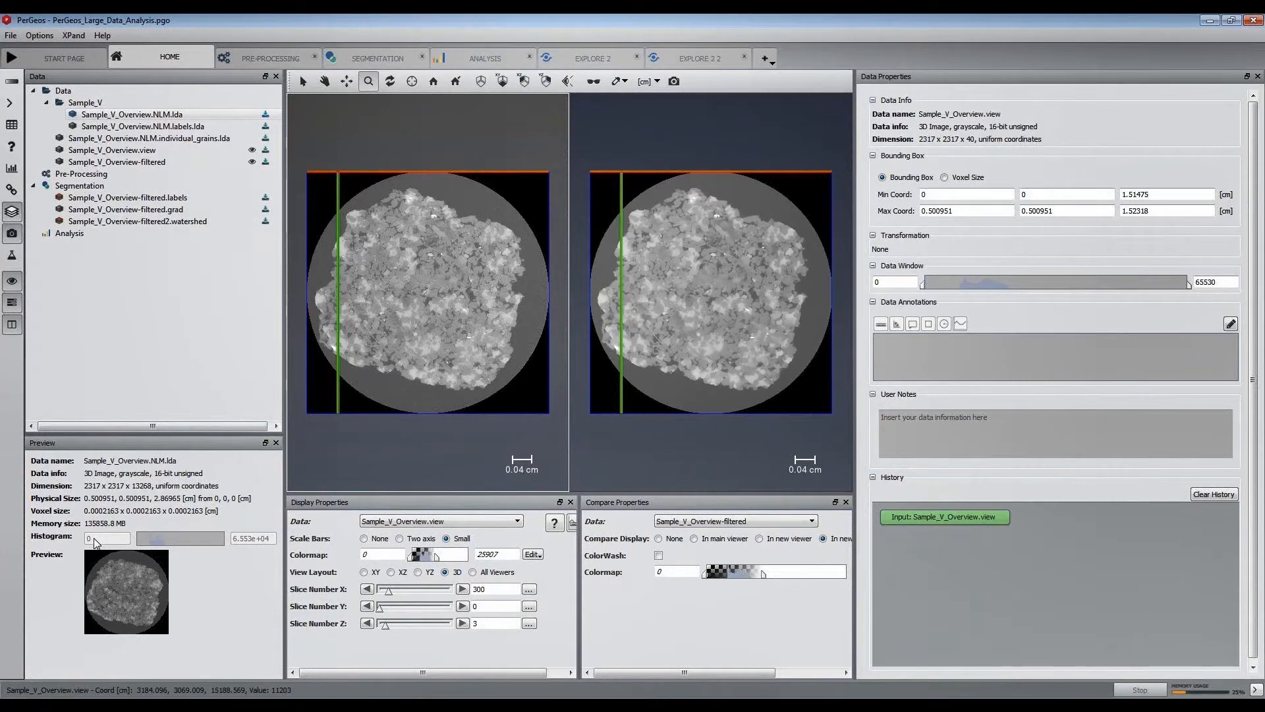
{"action": "left_click", "coordinate": [277, 57]}
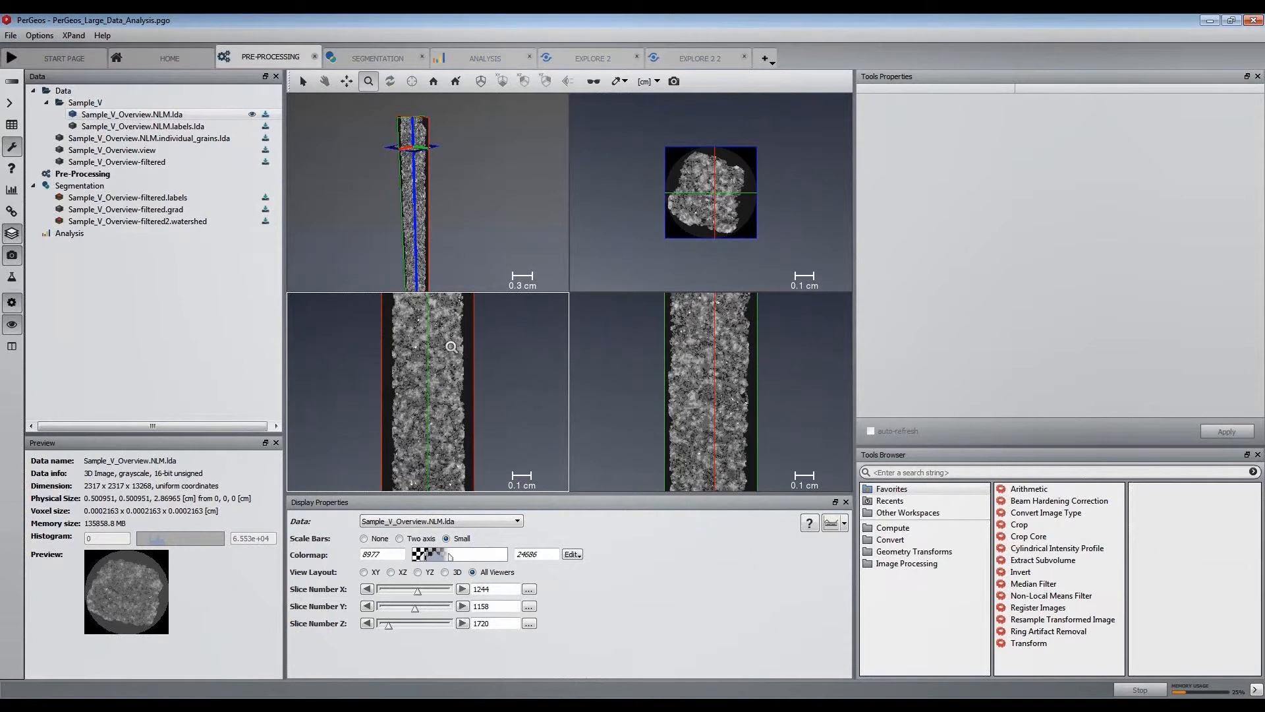
Create a recipe from the Non-Local Means Filter node of Sample_V_Overview-filtered, then move to Segmentation
{"action": "left_click", "coordinate": [701, 57]}
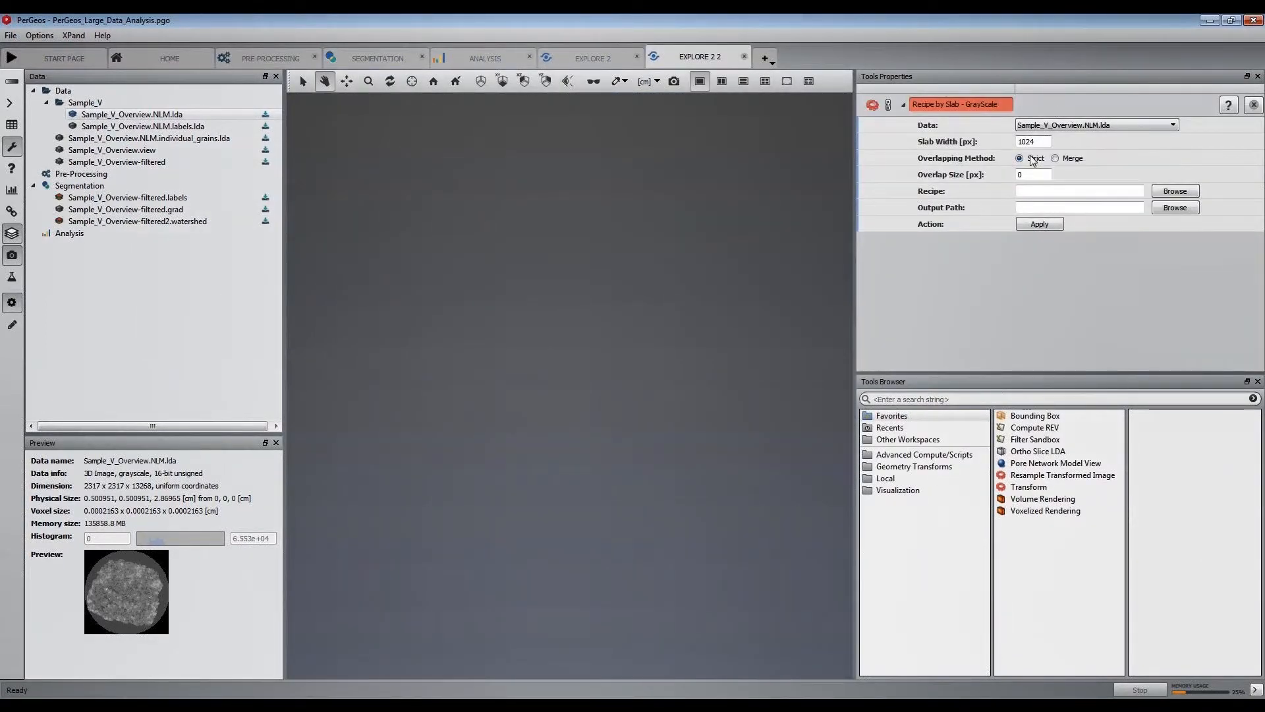
{"action": "mouse_move", "coordinate": [1031, 174]}
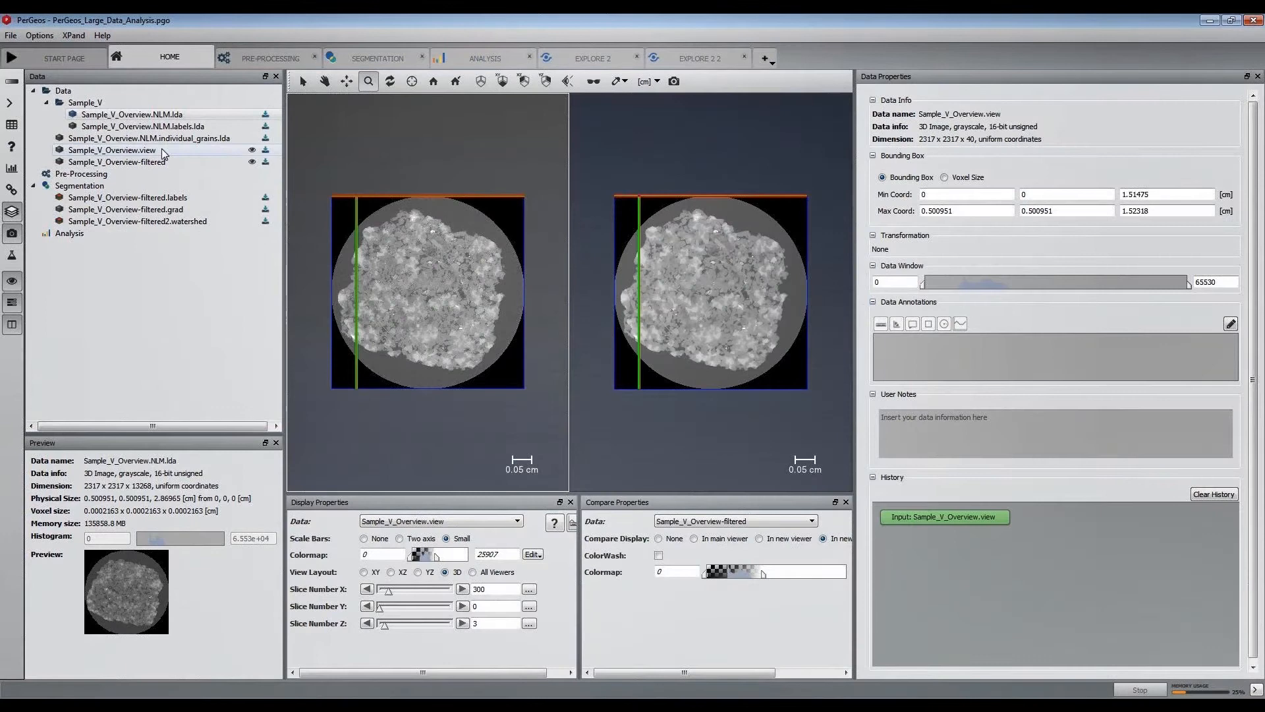
{"action": "left_click", "coordinate": [117, 161]}
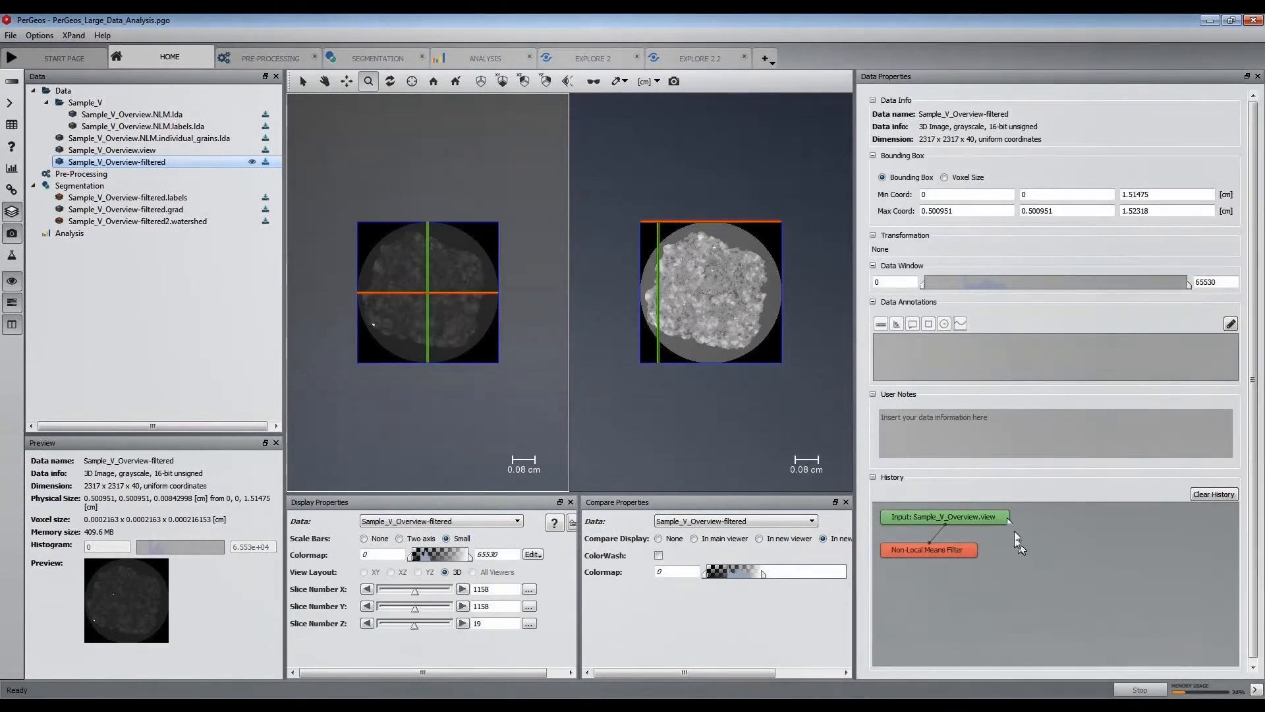
{"action": "mouse_move", "coordinate": [918, 560]}
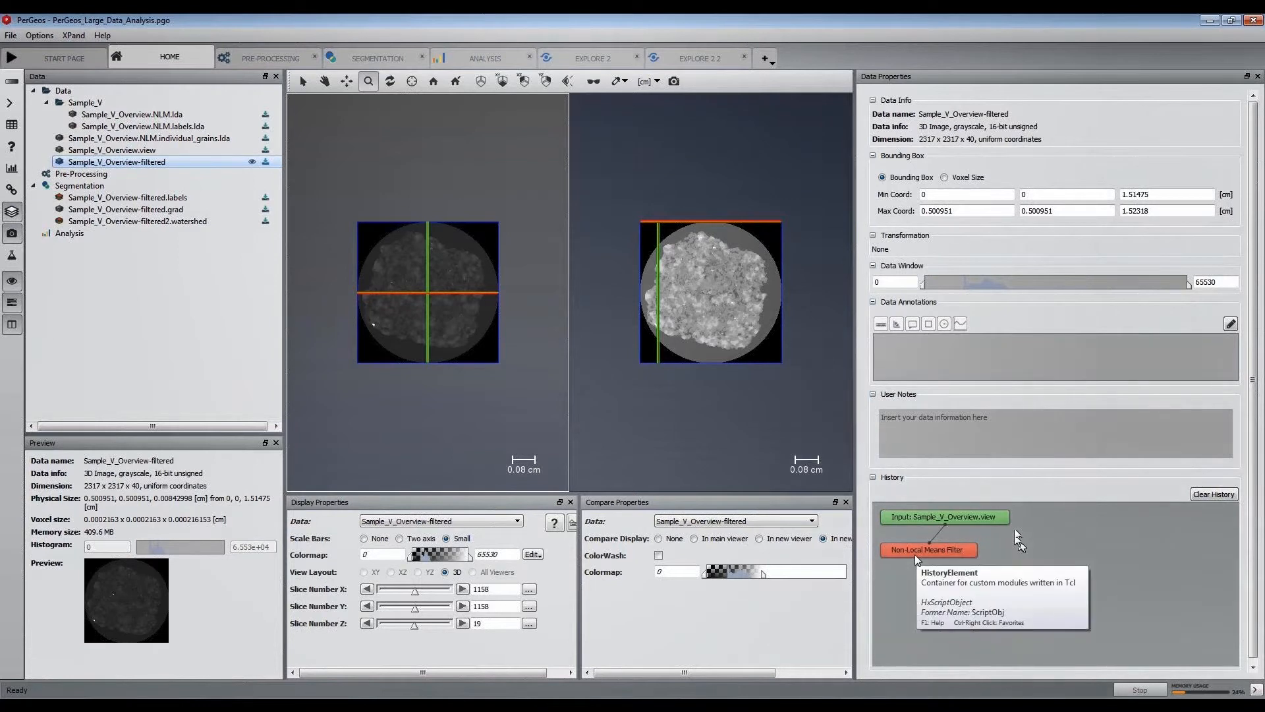
{"action": "right_click", "coordinate": [116, 162]}
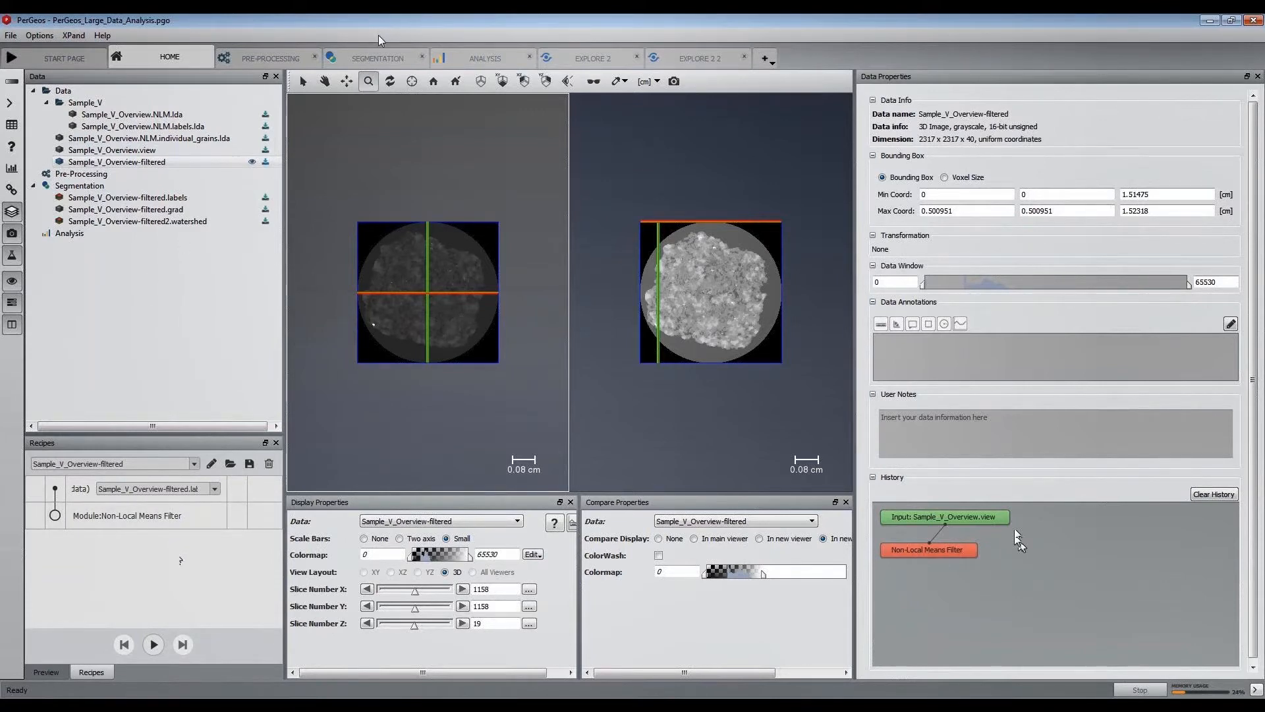
{"action": "left_click", "coordinate": [377, 58]}
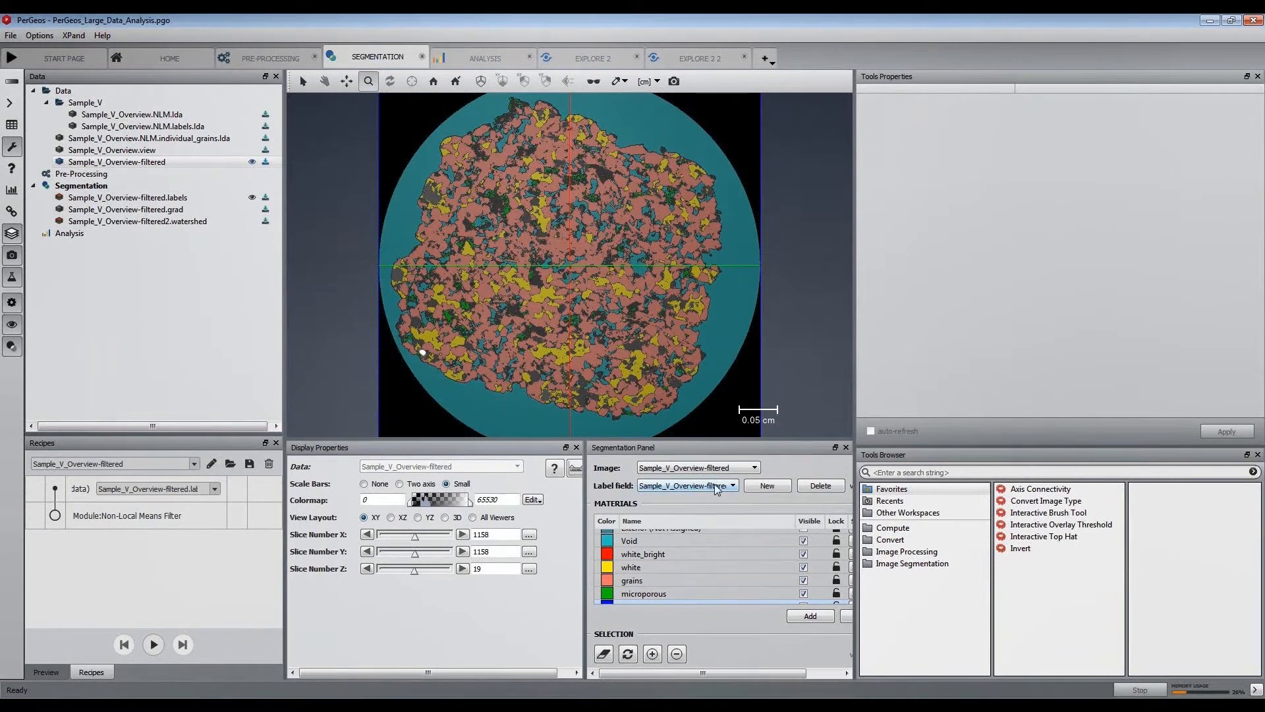
Overlay the watershed label field, review its segmentation recipe, then move to the slab-processing Explore workspace
{"action": "left_click", "coordinate": [733, 485]}
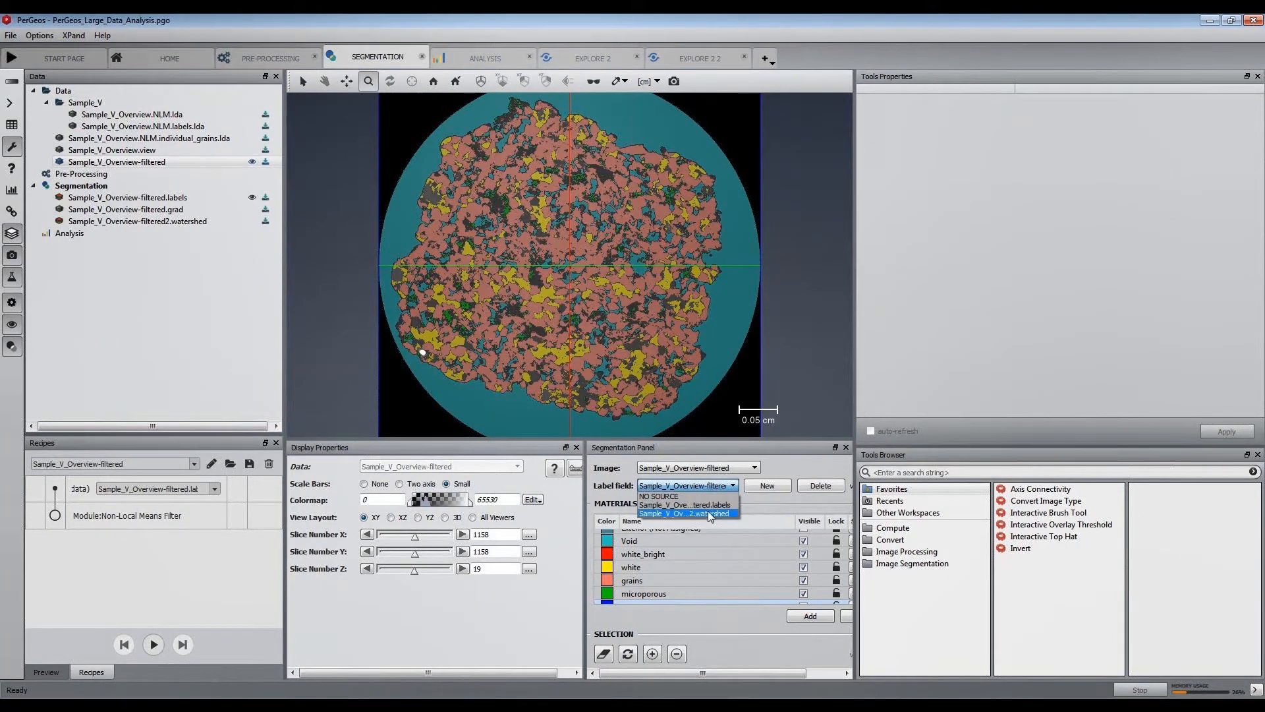
{"action": "left_click", "coordinate": [688, 513]}
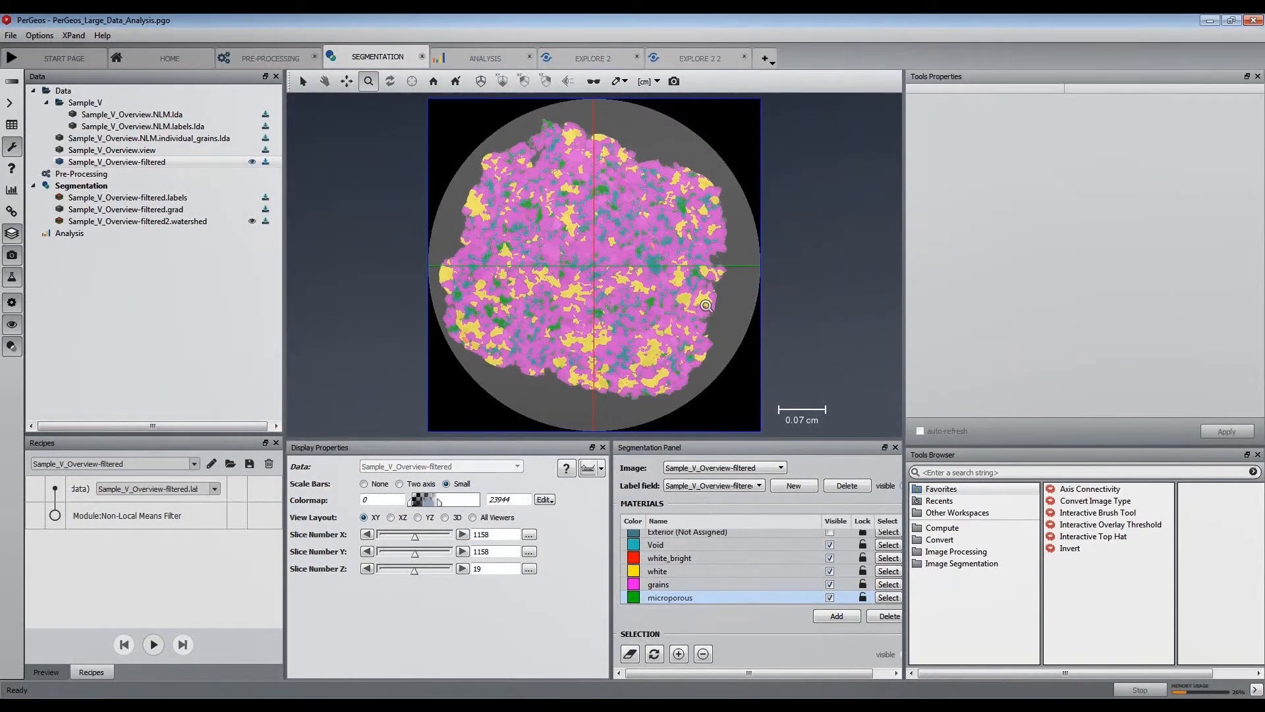
{"action": "left_click", "coordinate": [137, 222]}
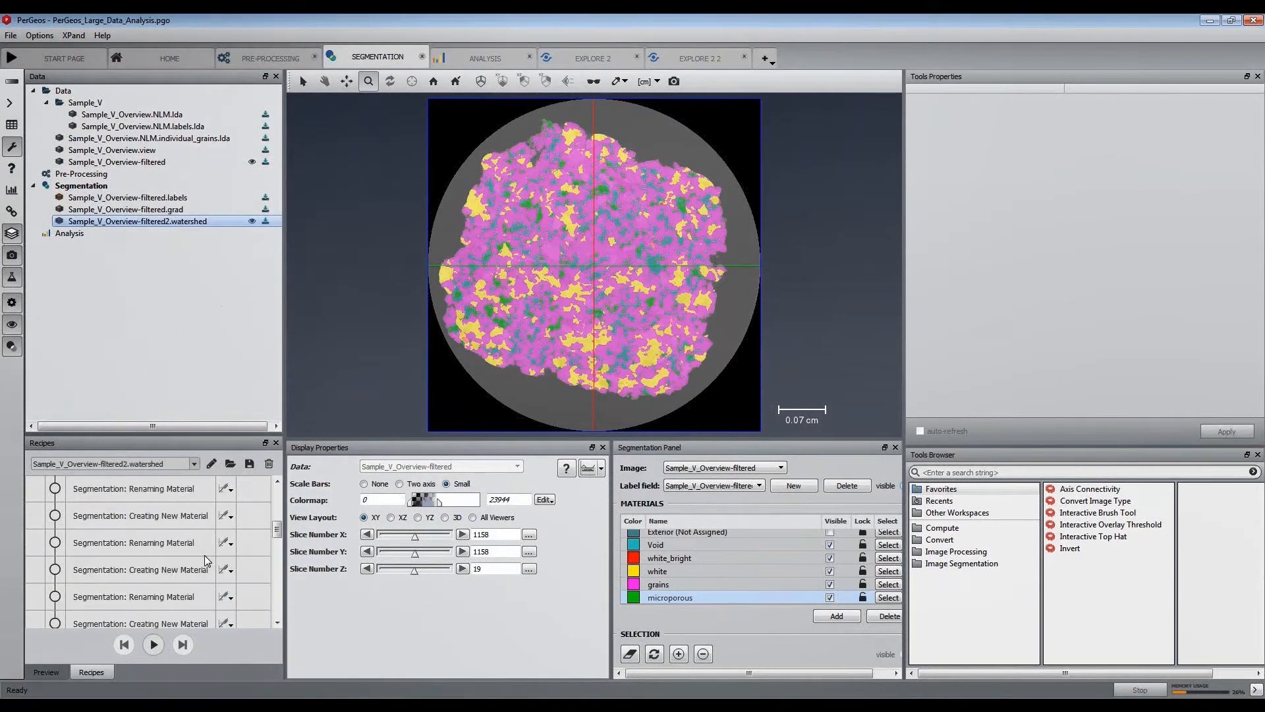
{"action": "scroll", "scroll_direction": "down", "scroll_amount": 3}
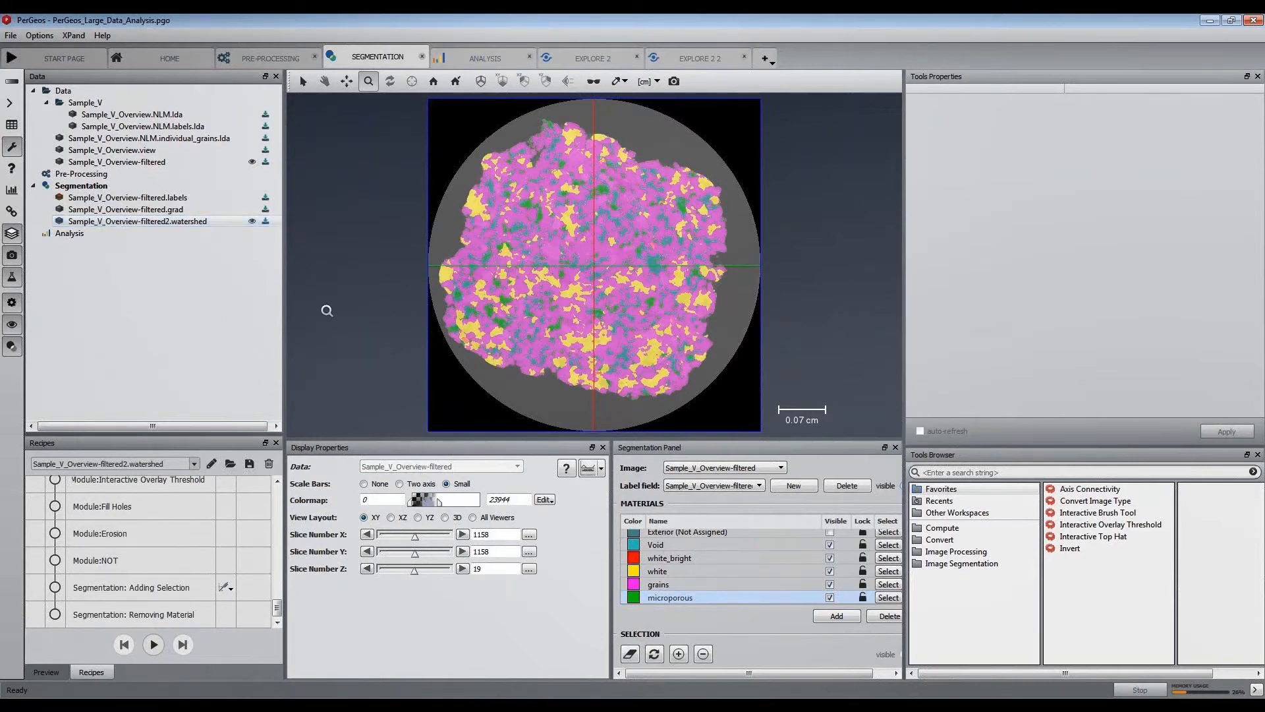
{"action": "left_click", "coordinate": [700, 56]}
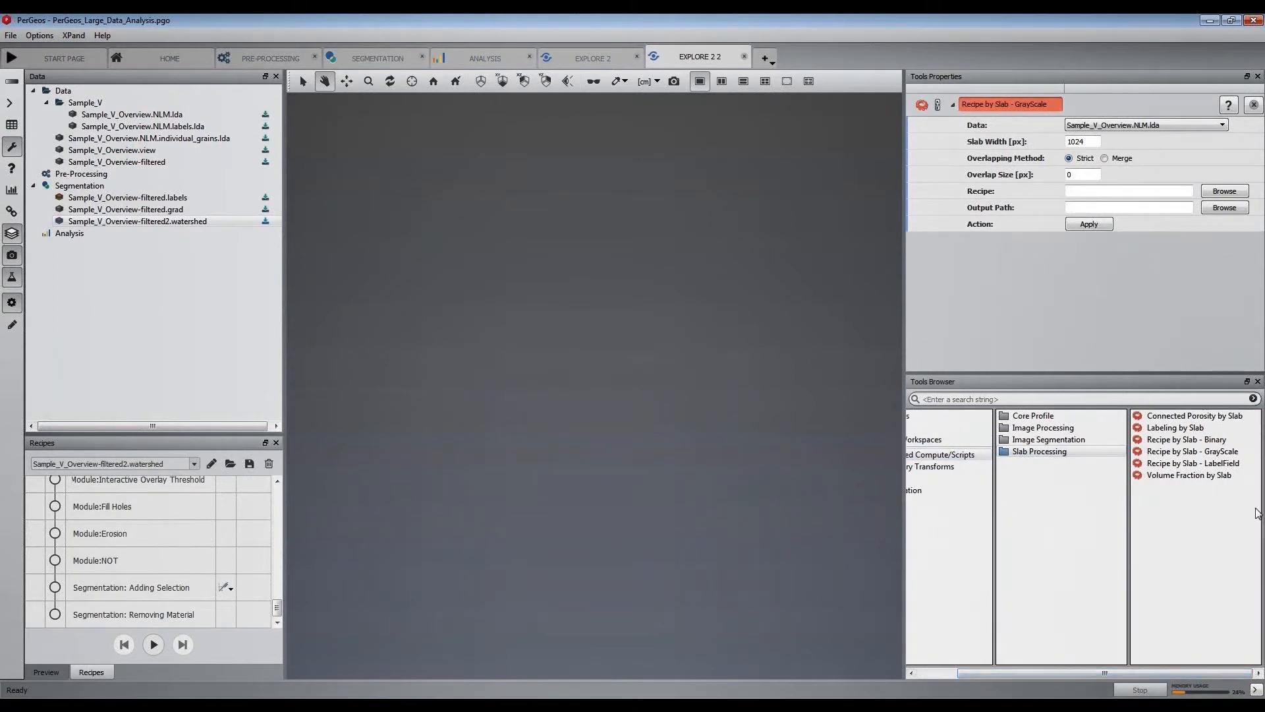
Add a Recipe by Slab LabelField tool merging overlapping labels with value 50, then move to Analysis
{"action": "double_click", "coordinate": [1195, 463]}
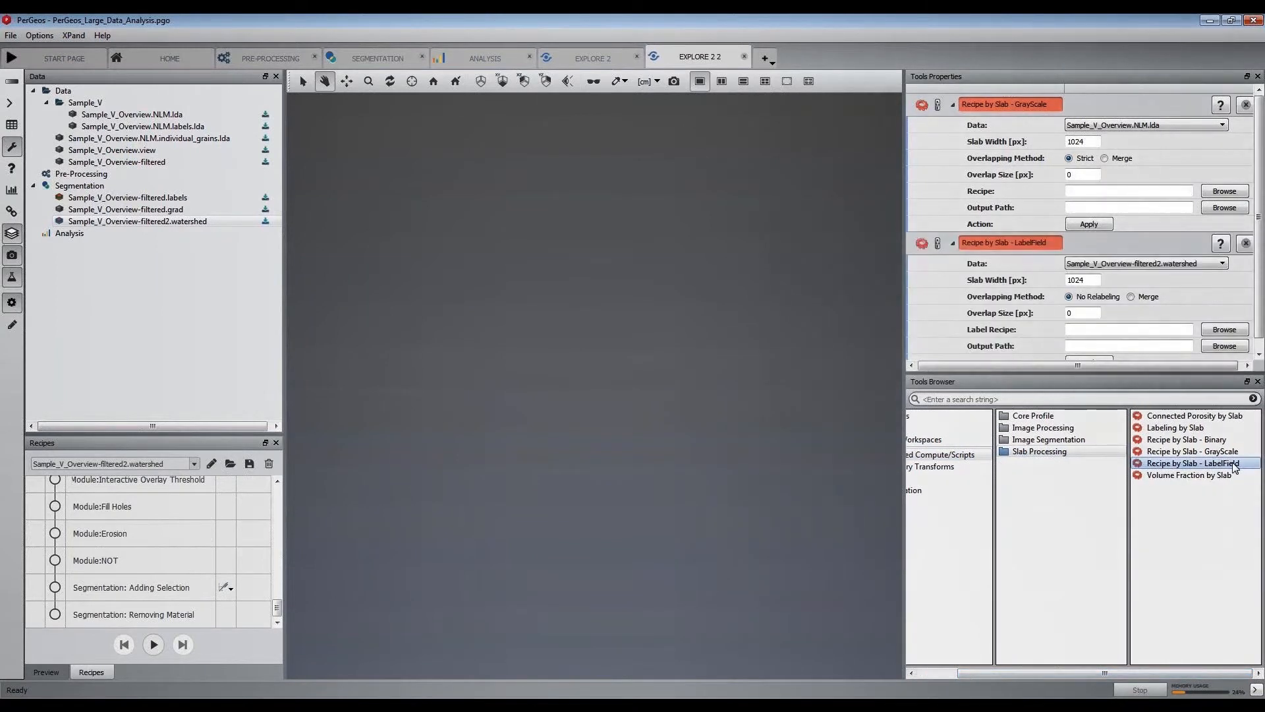
{"action": "left_click", "coordinate": [1135, 297]}
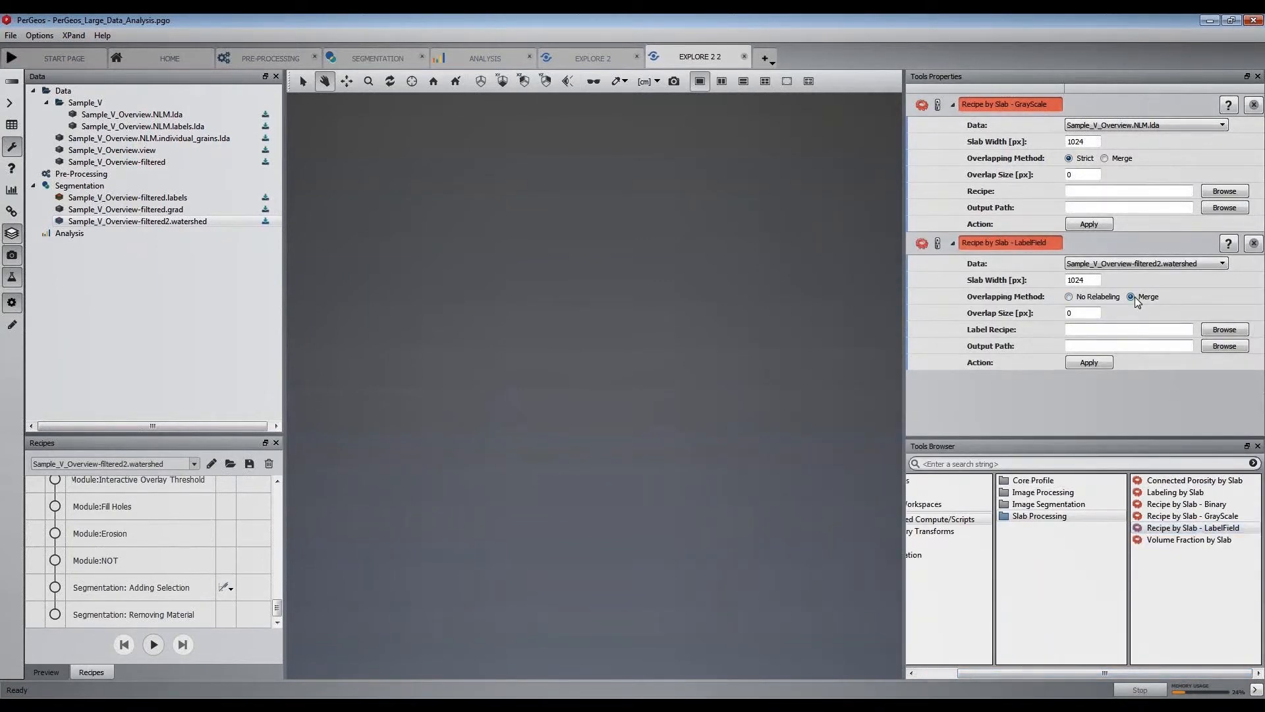
{"action": "type", "text": "50"}
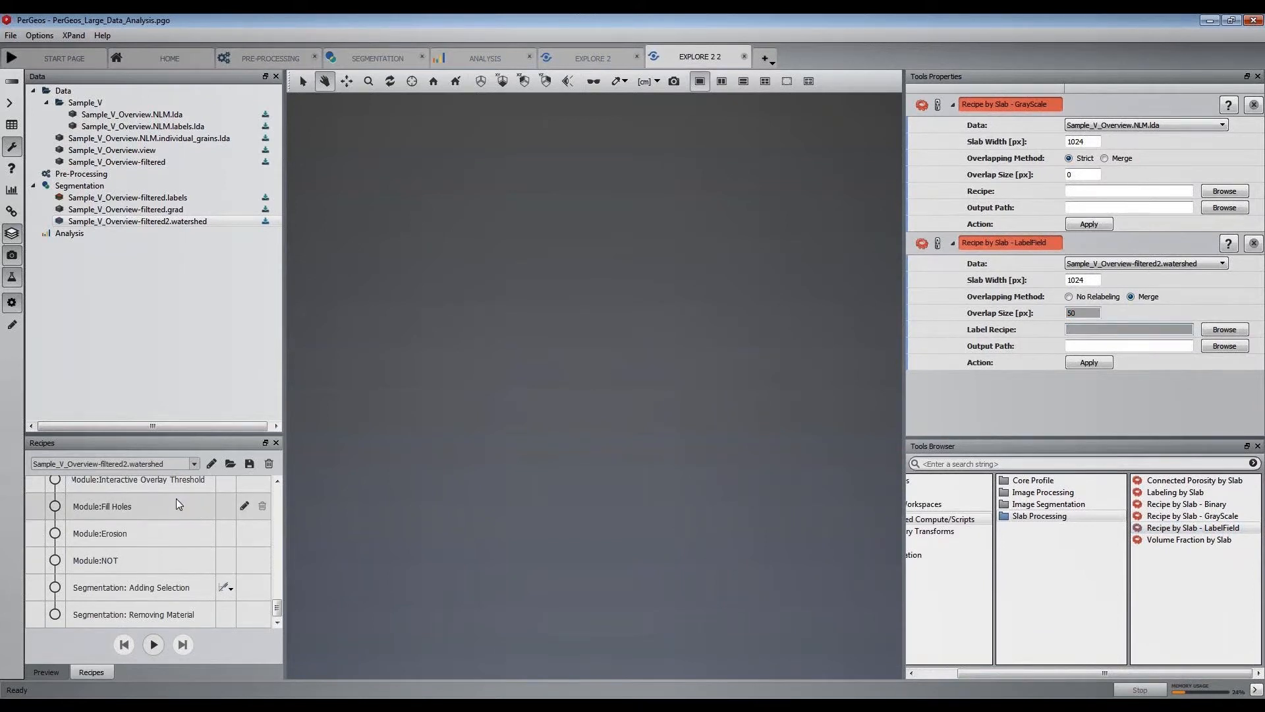
{"action": "left_click", "coordinate": [1128, 329]}
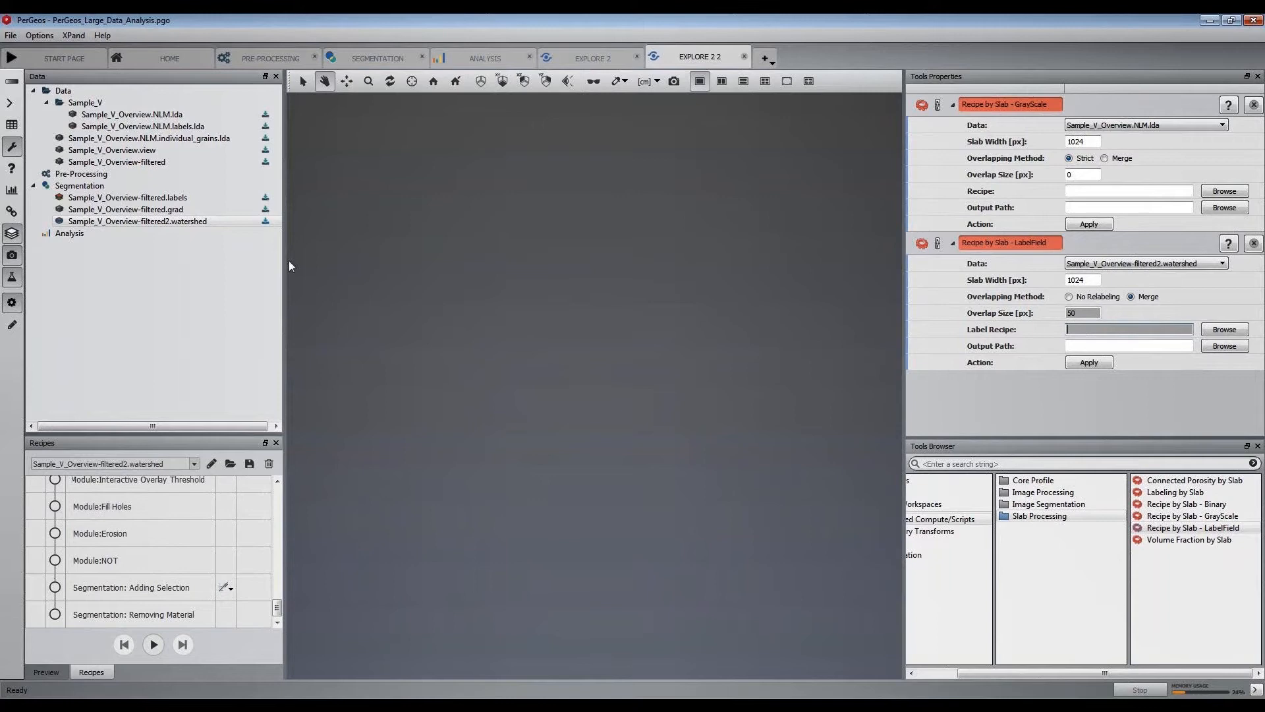
{"action": "left_click", "coordinate": [484, 58]}
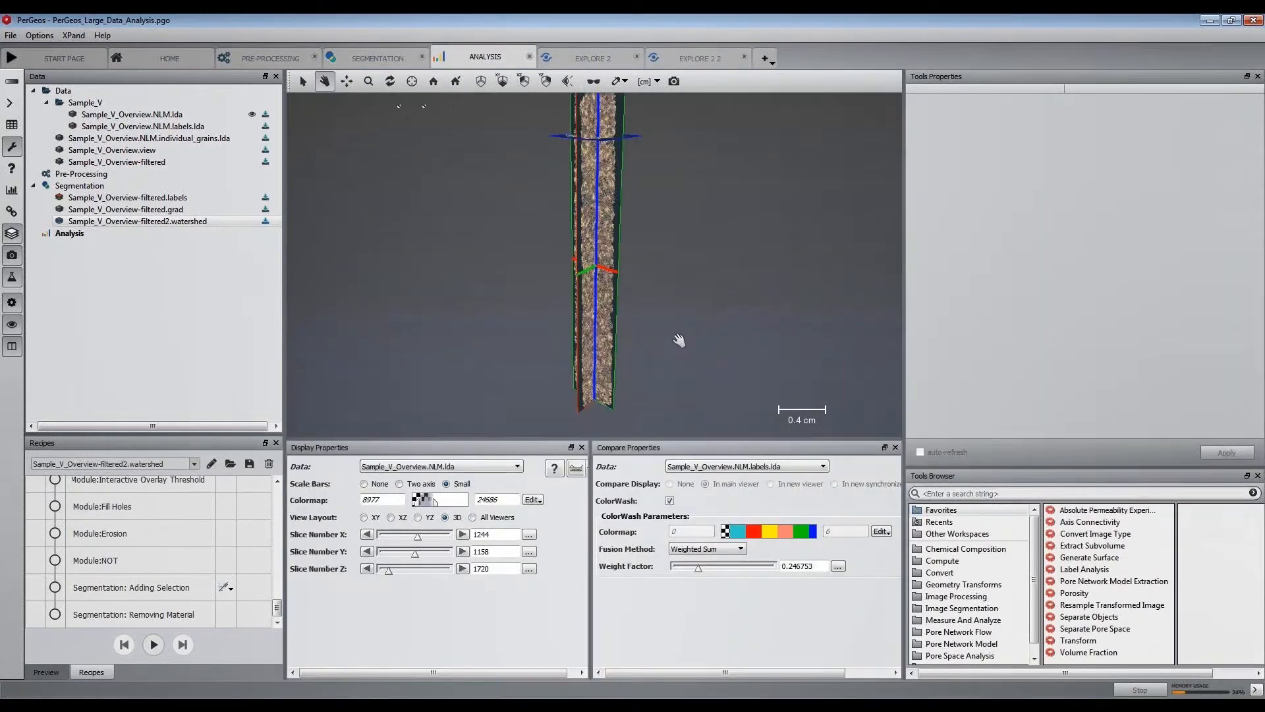
Inspect the watershed overlay by sliding Weight Factor to 0 for grayscale and back to full colour
{"action": "left_click_drag", "start_coordinate": [681, 339], "coordinate": [683, 315]}
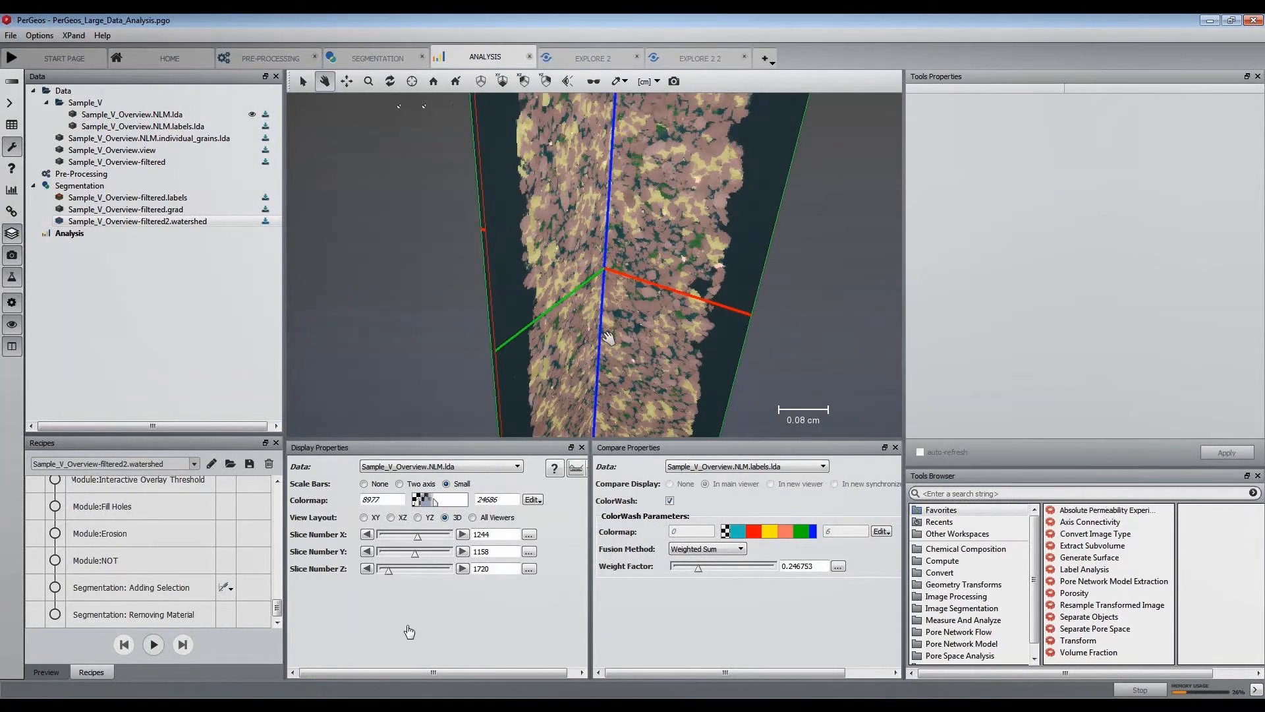
{"action": "mouse_move", "coordinate": [411, 623]}
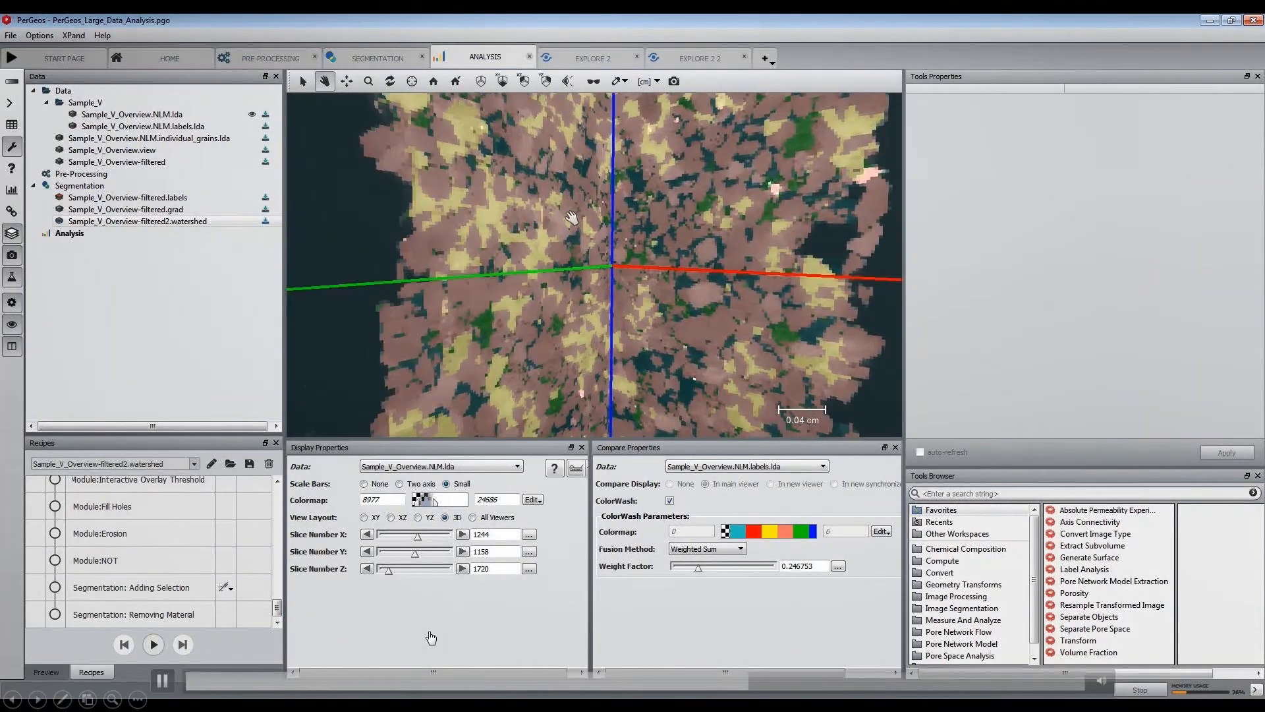
{"action": "left_click", "coordinate": [44, 671]}
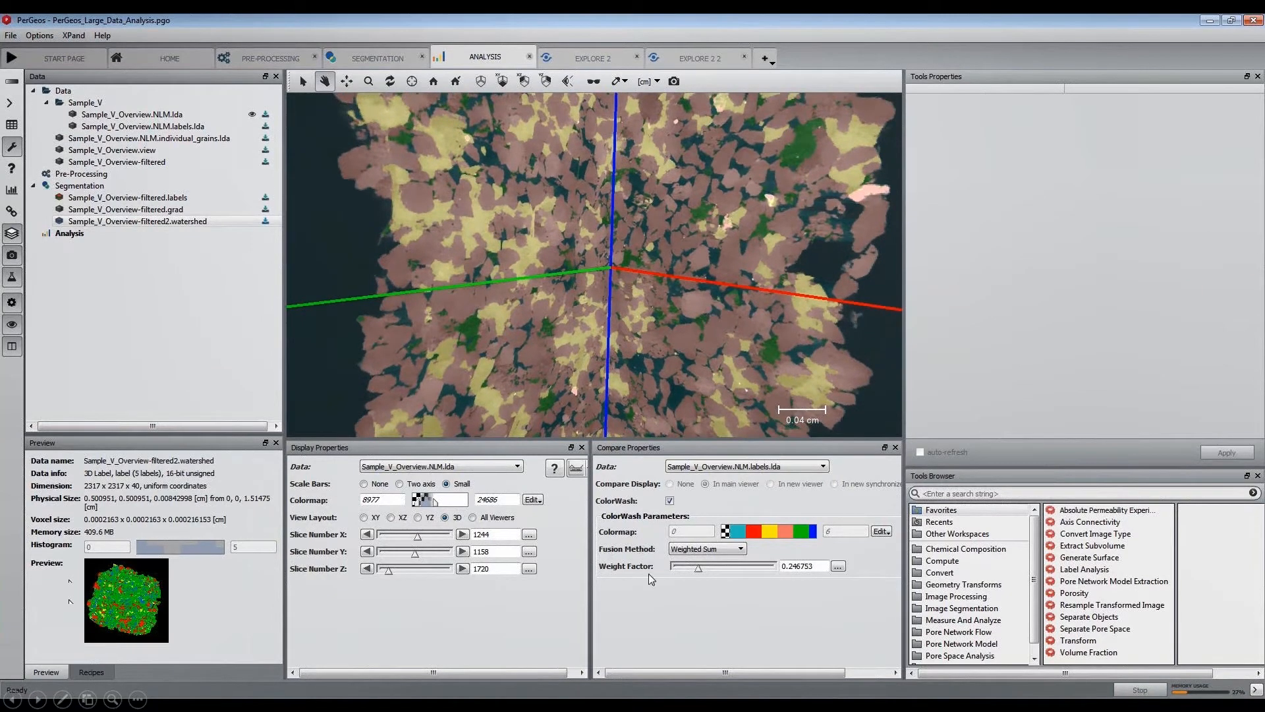
{"action": "left_click_drag", "start_coordinate": [699, 567], "coordinate": [670, 567]}
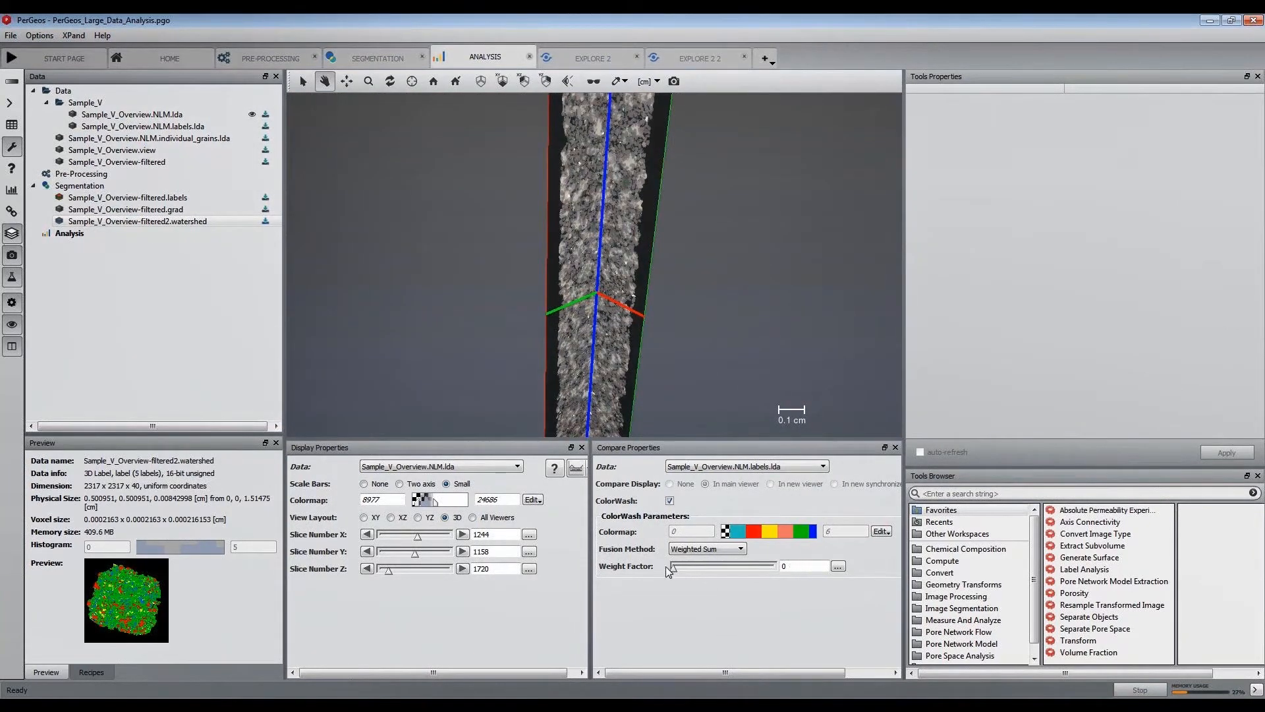
{"action": "left_click_drag", "start_coordinate": [676, 565], "coordinate": [717, 566]}
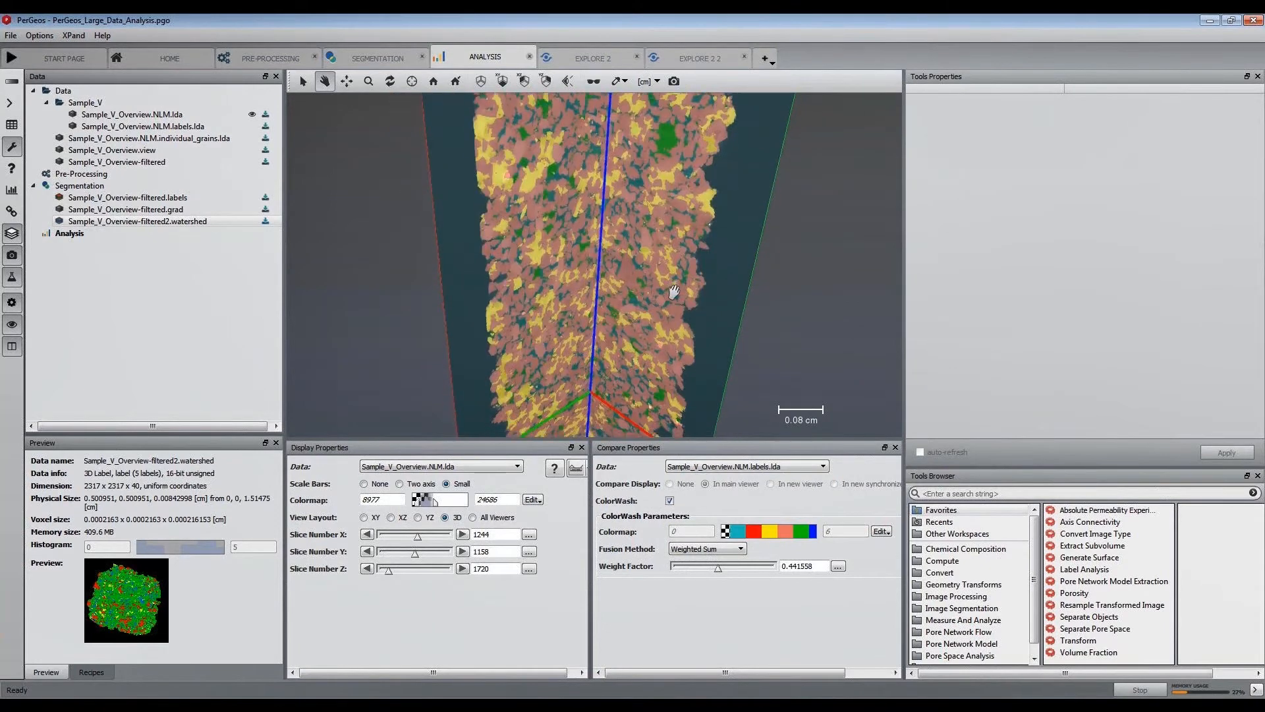
Display Sample_V_Overview.NLM.individual_grains.lda so each separated grain shows its own colour
{"action": "left_click_drag", "start_coordinate": [673, 290], "coordinate": [640, 348]}
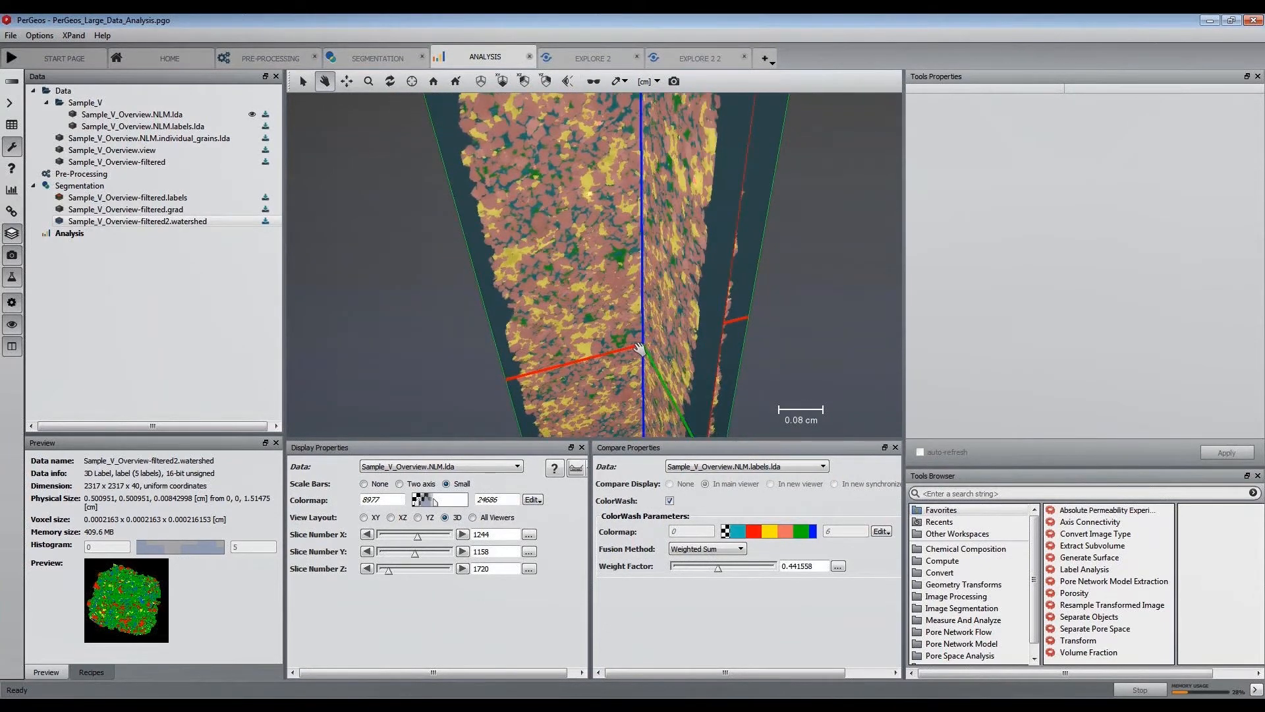
{"action": "left_click", "coordinate": [151, 138]}
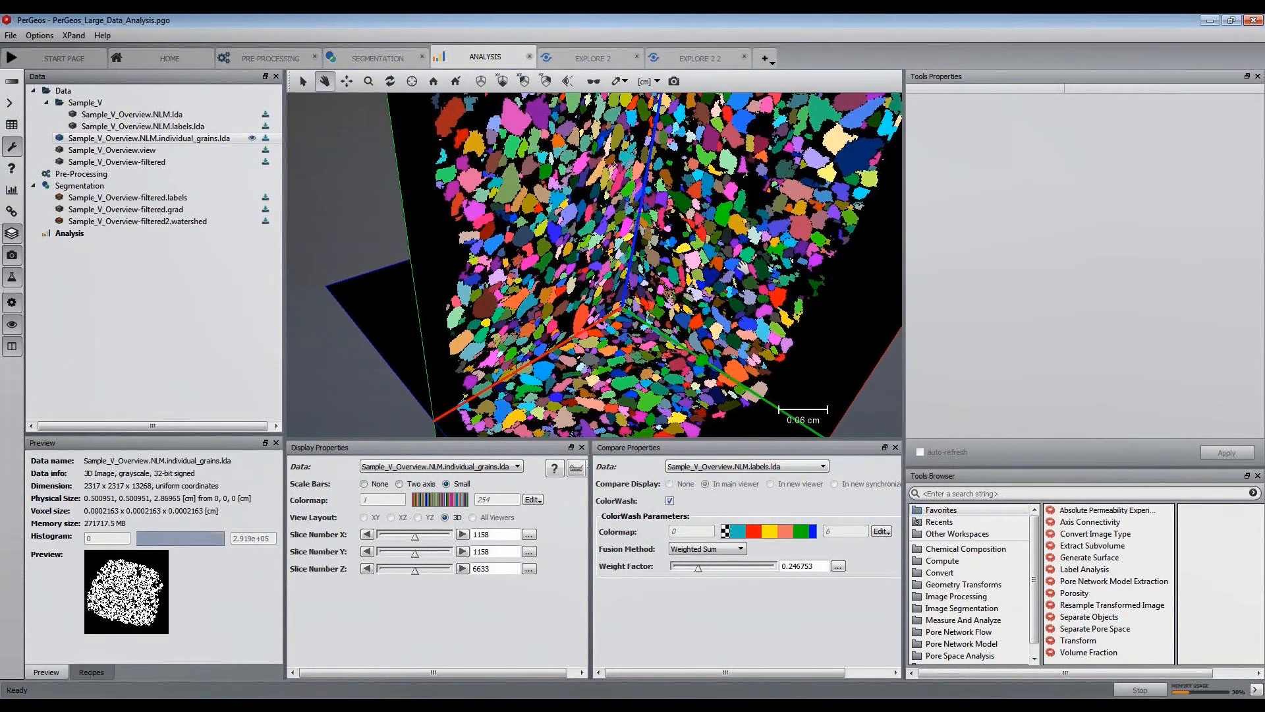
Volume-render the grain column in Explore 2 and add an Ortho Slice LDA found by searching 'slice'
{"action": "left_click", "coordinate": [593, 57]}
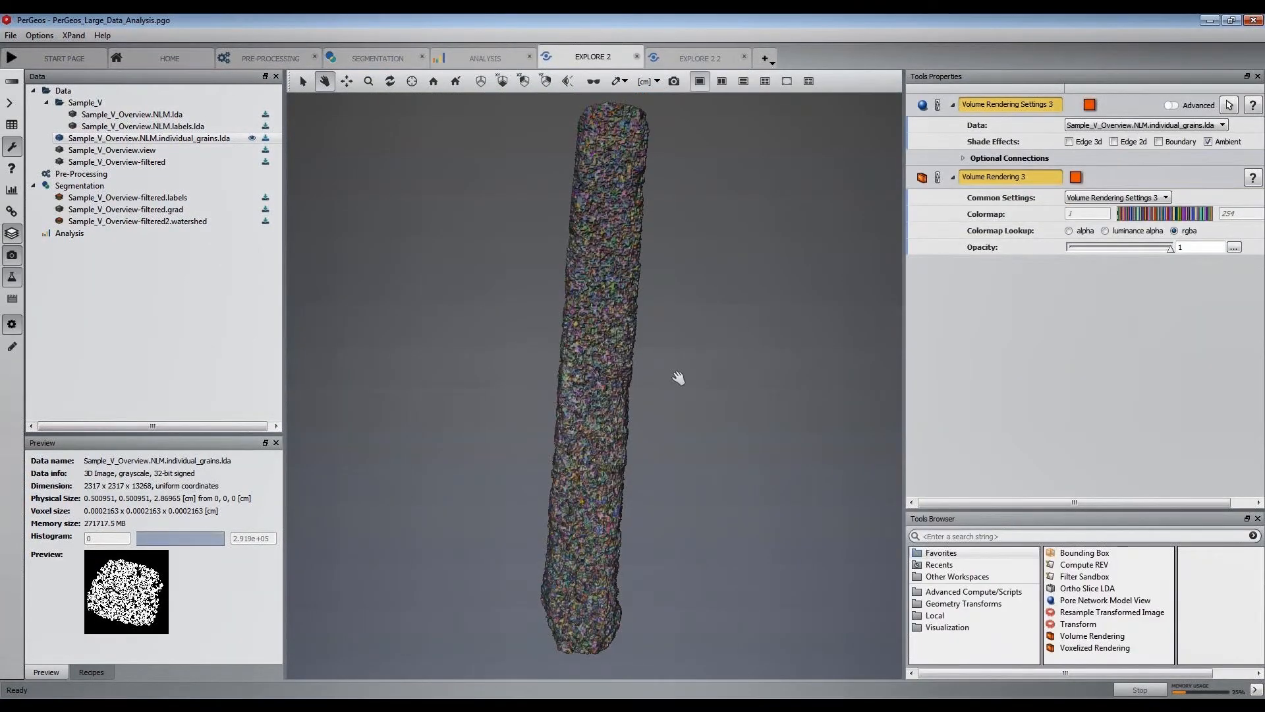
{"action": "left_click_drag", "start_coordinate": [677, 377], "coordinate": [342, 362]}
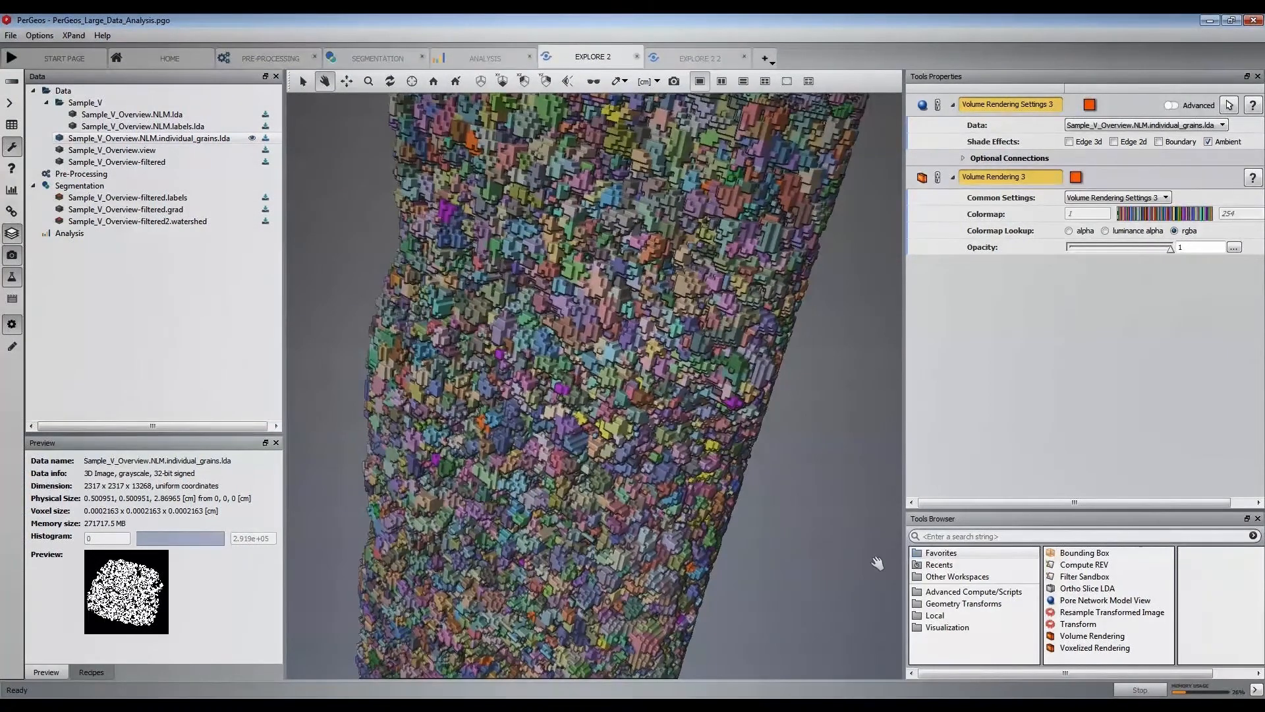
{"action": "type", "text": "slice LDA"}
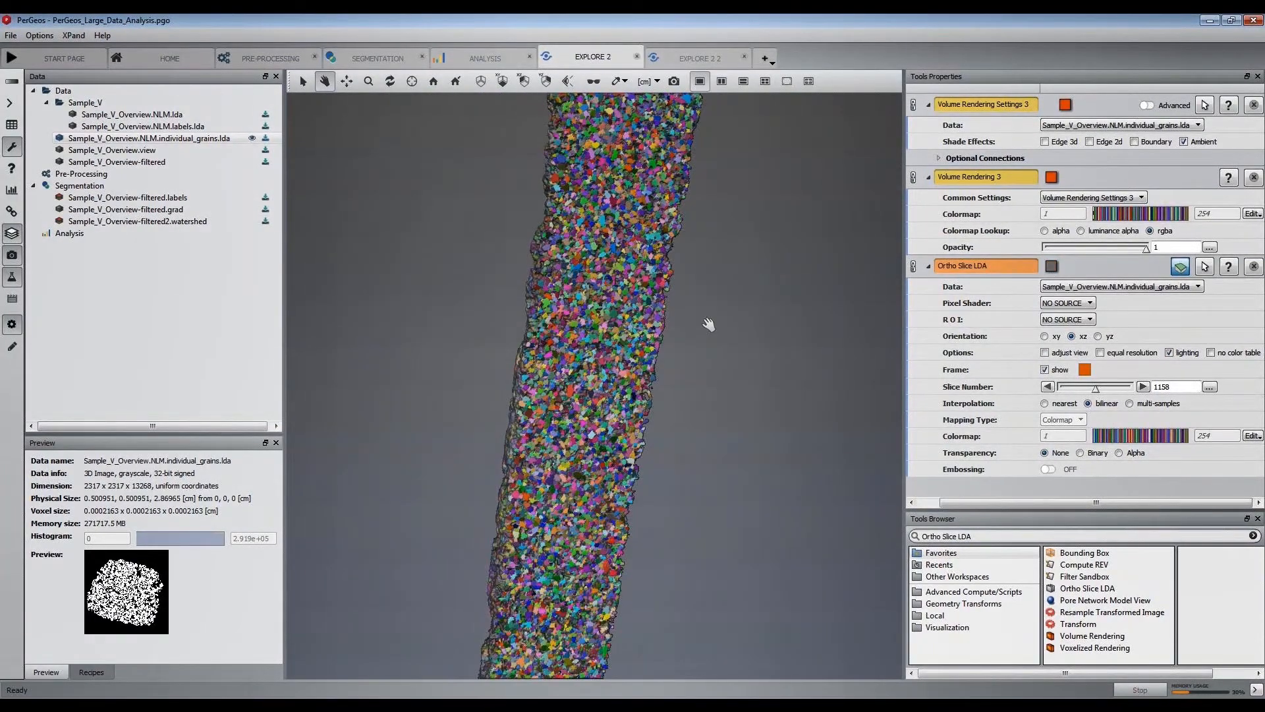
Orbit and tilt the rendered column into perspective, then return to Analysis
{"action": "left_click_drag", "start_coordinate": [707, 324], "coordinate": [625, 381]}
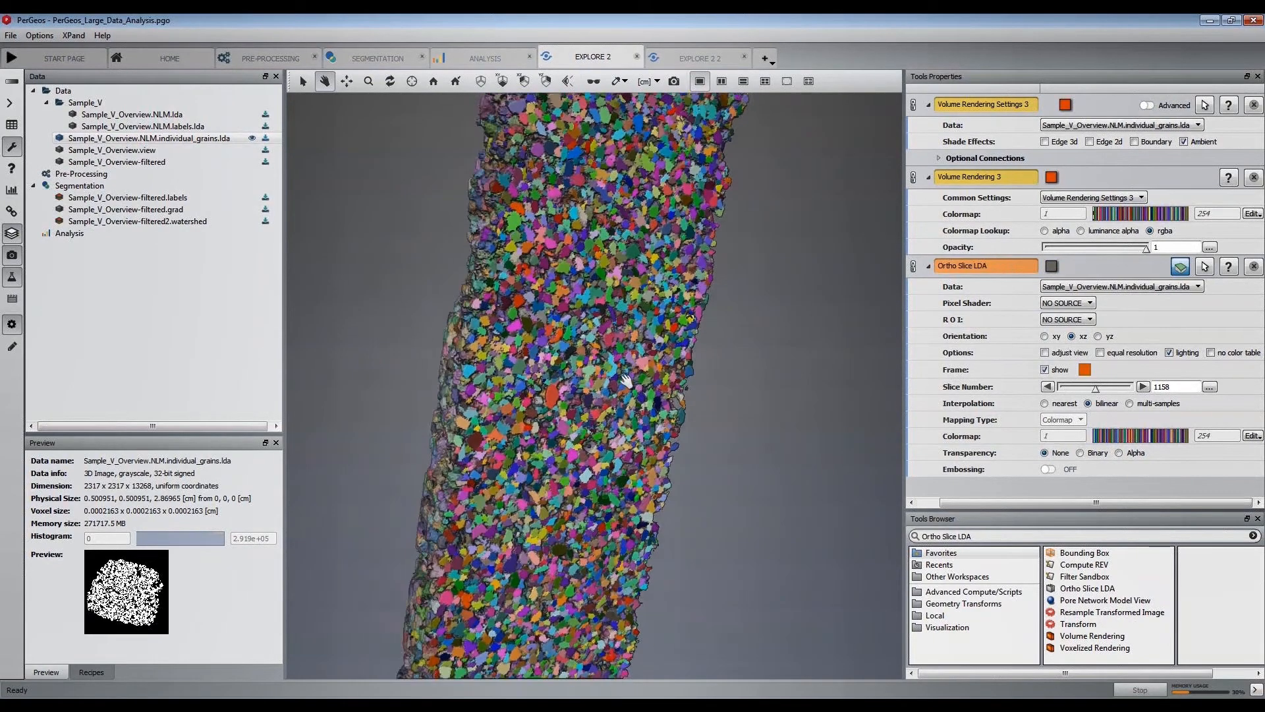
{"action": "left_click_drag", "start_coordinate": [631, 380], "coordinate": [714, 475]}
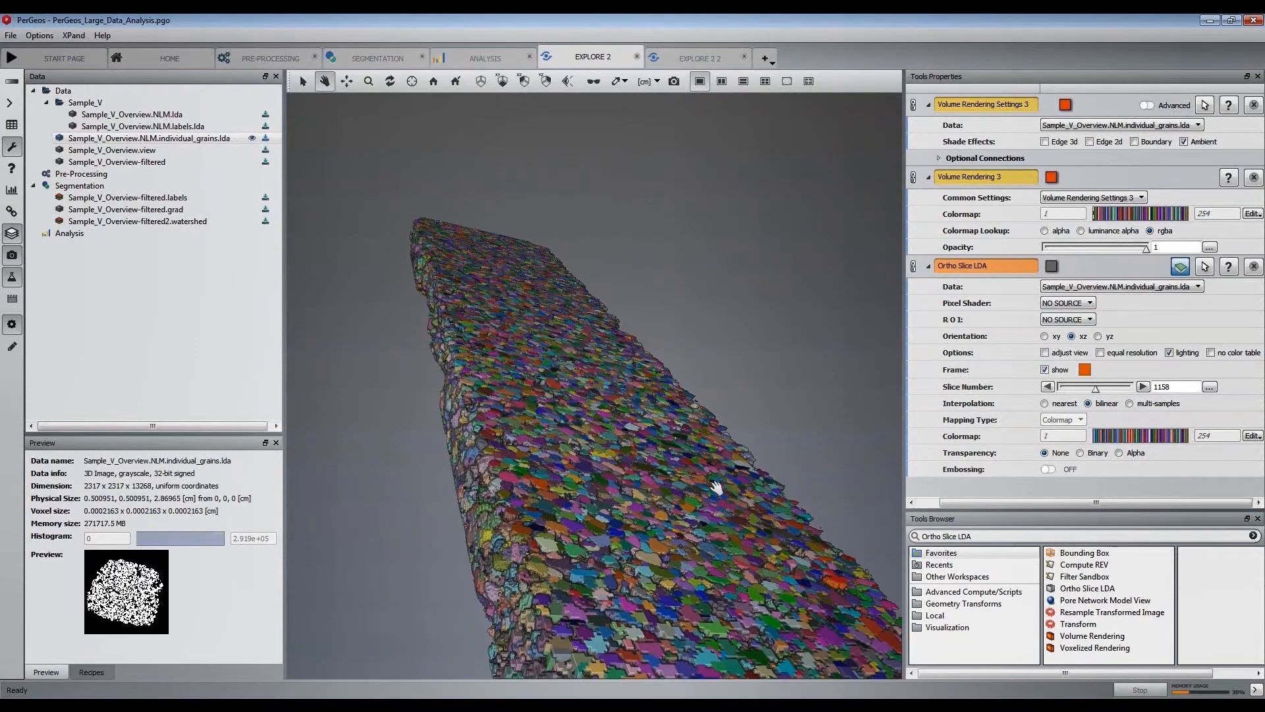
{"action": "left_click", "coordinate": [485, 57]}
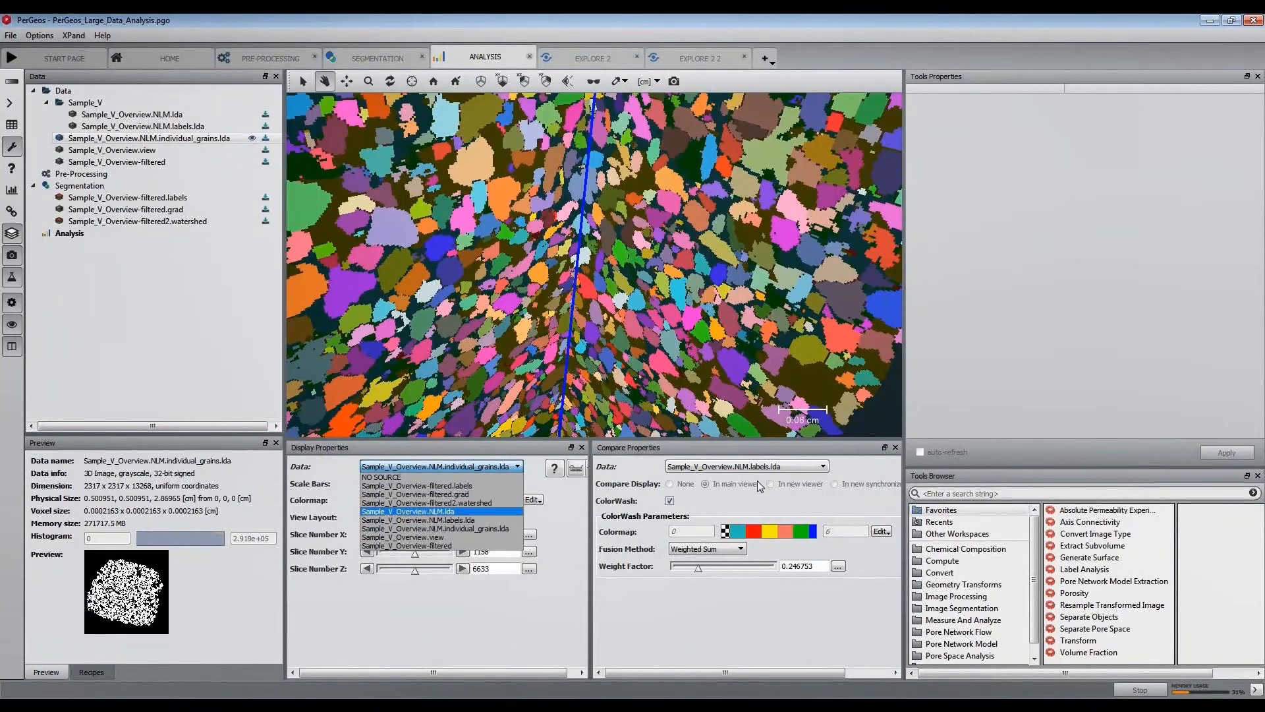
Show Sample_V_Overview.NLM.lda as main data, adjust the grain Weight Factor blend, then return to Home
{"action": "left_click", "coordinate": [409, 511]}
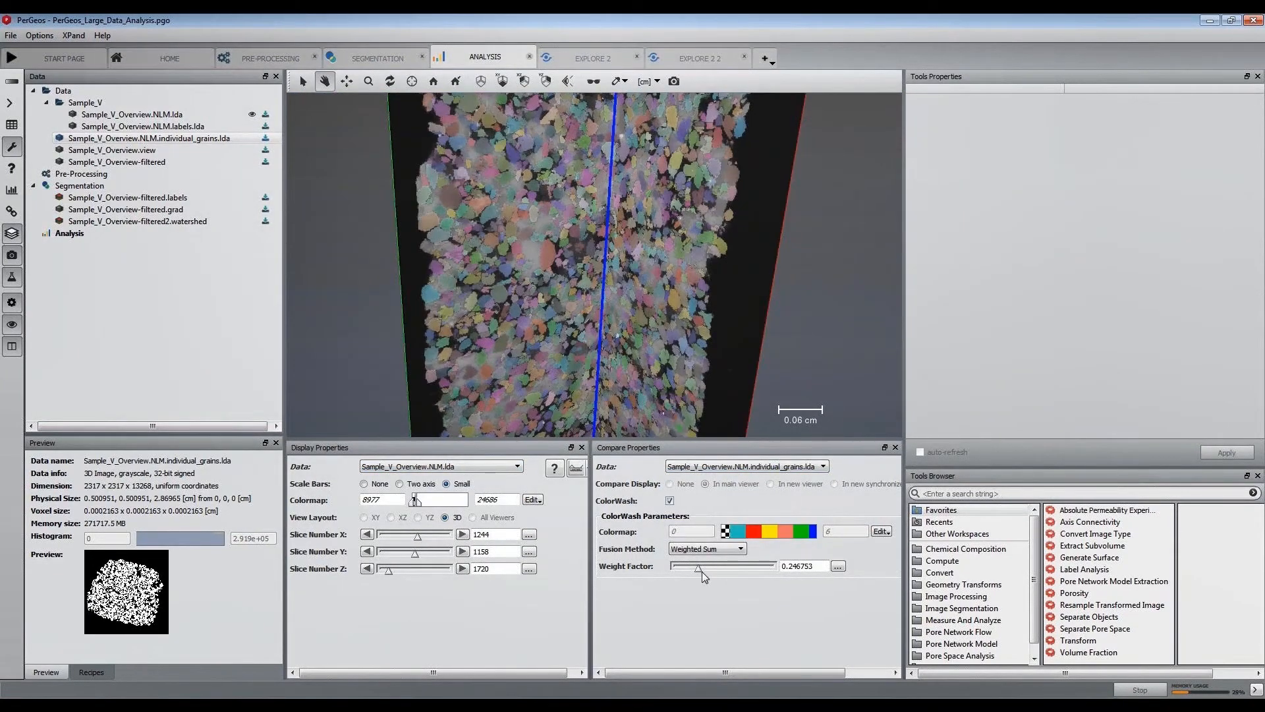
{"action": "left_click_drag", "start_coordinate": [698, 565], "coordinate": [675, 565]}
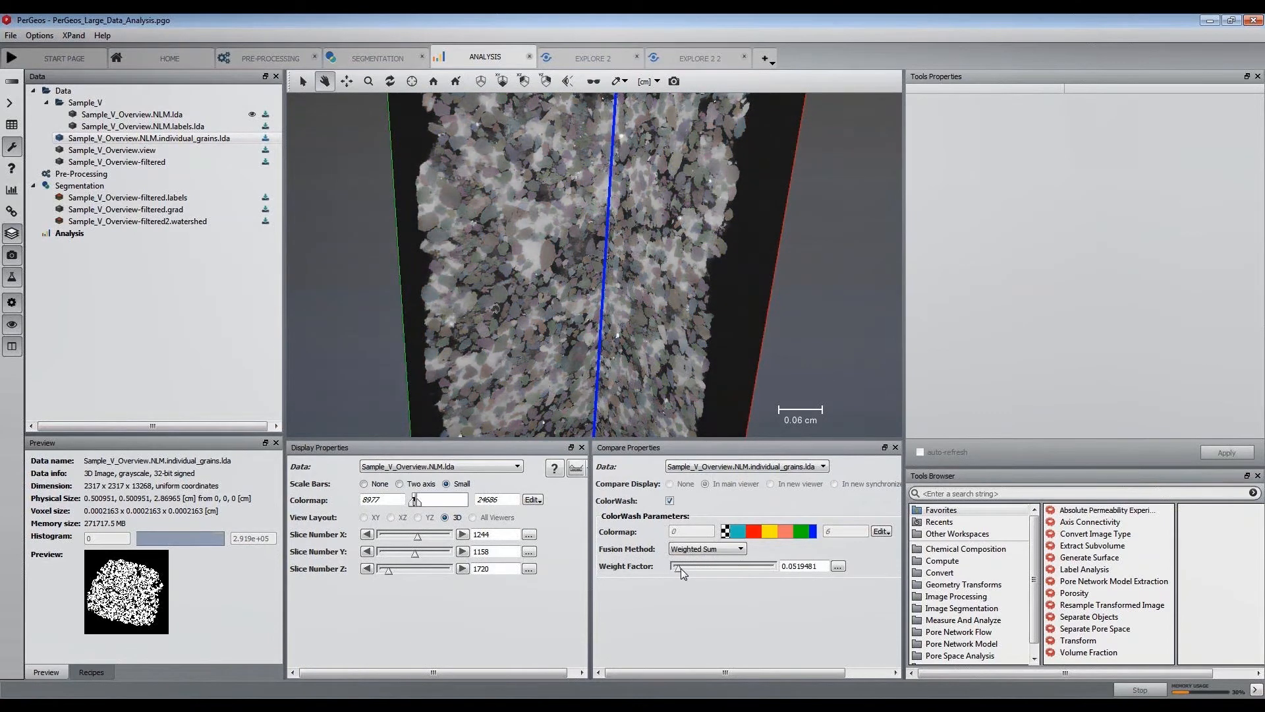
{"action": "left_click_drag", "start_coordinate": [676, 565], "coordinate": [732, 565]}
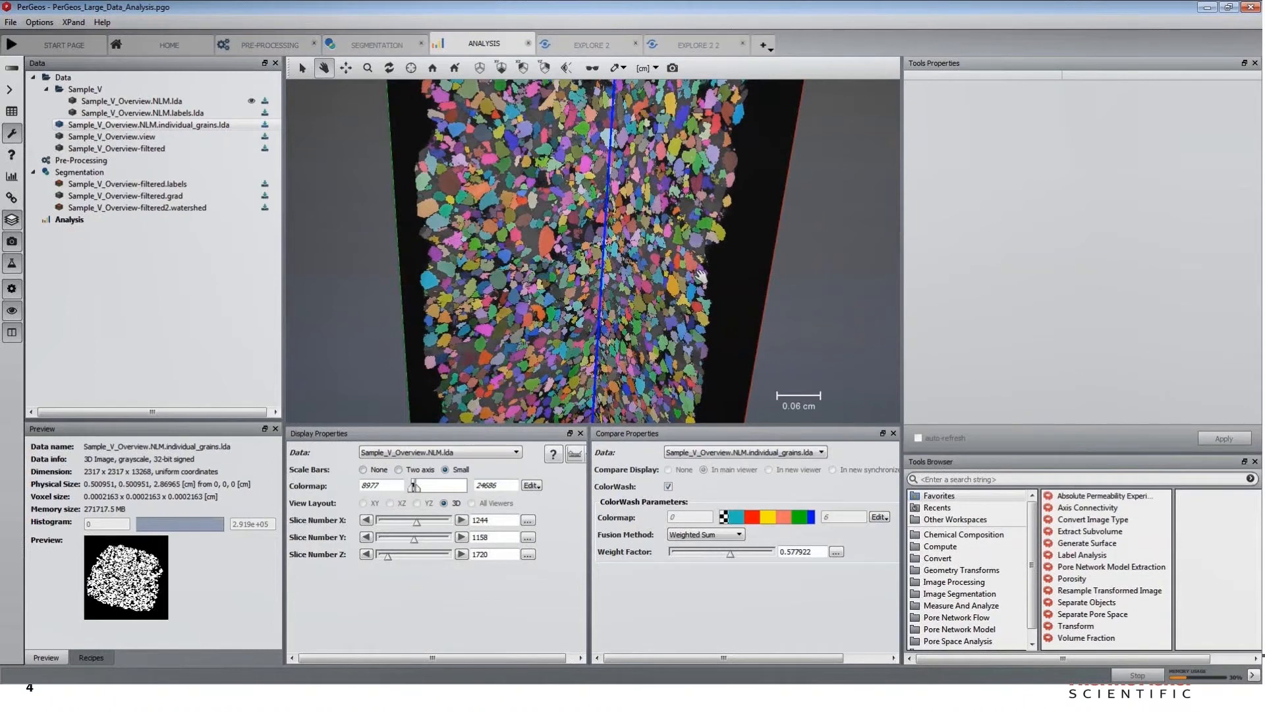
{"action": "left_click", "coordinate": [168, 45]}
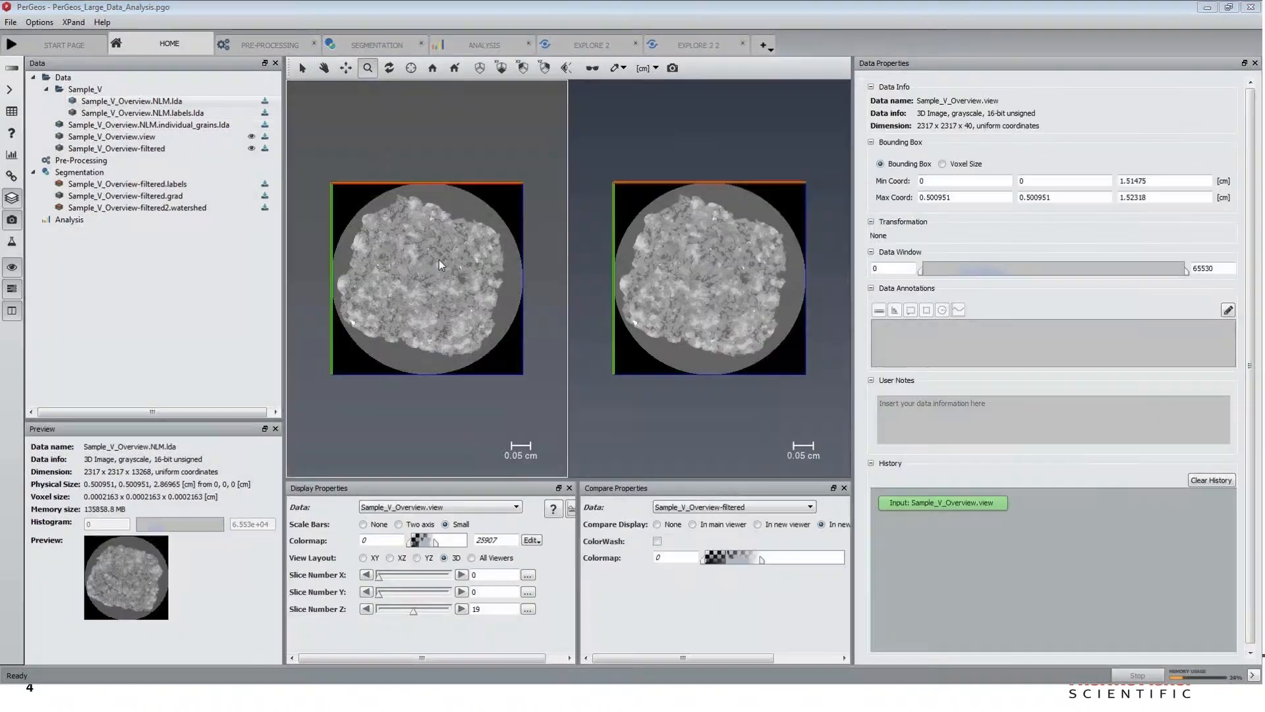